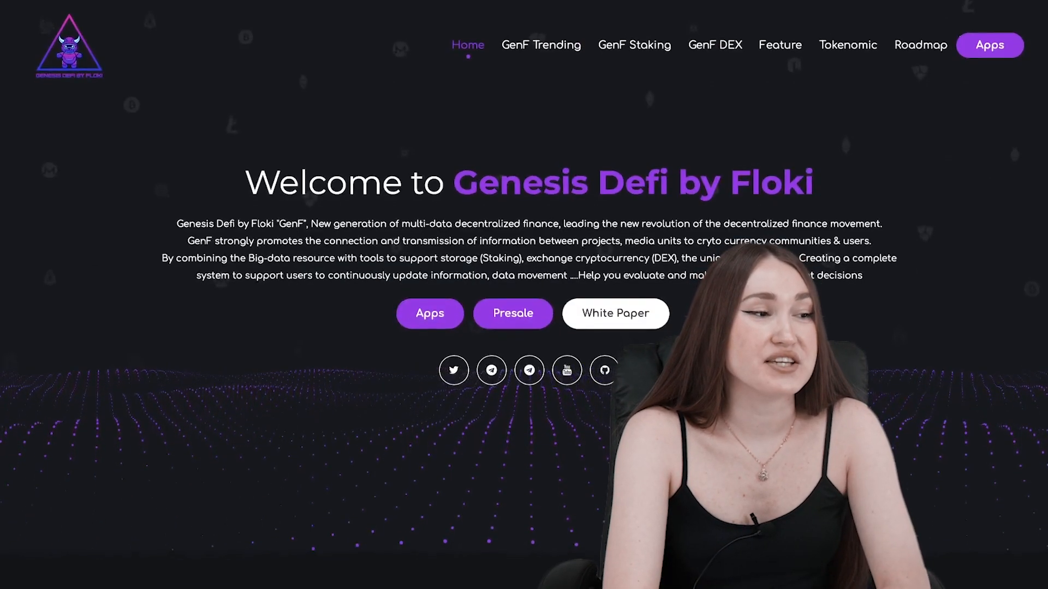
Scroll the home page down past the partner logos to Our Goals and Mission
scroll("down", 3)
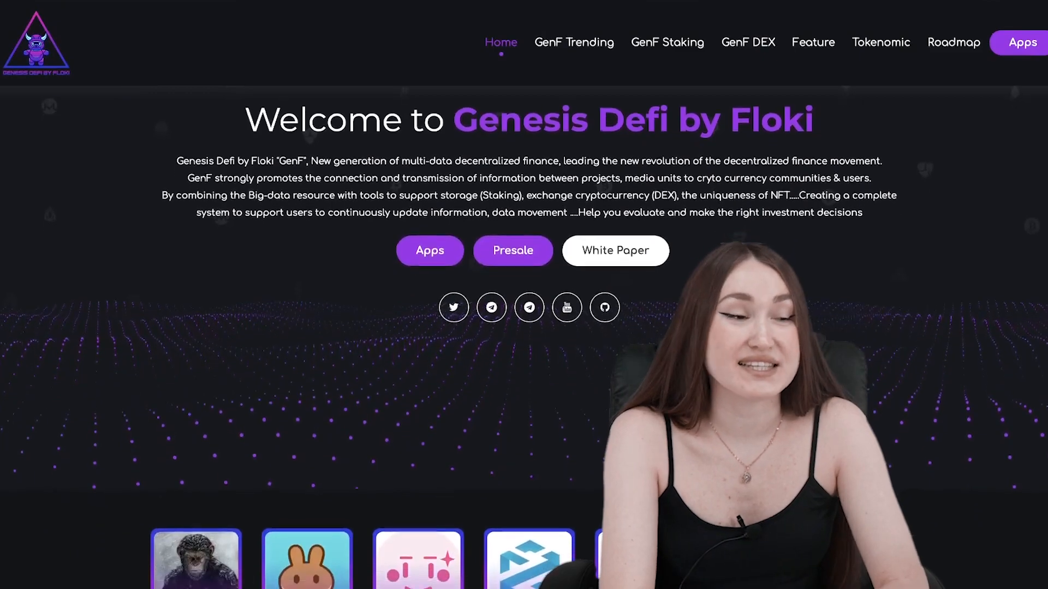
scroll("down", 3)
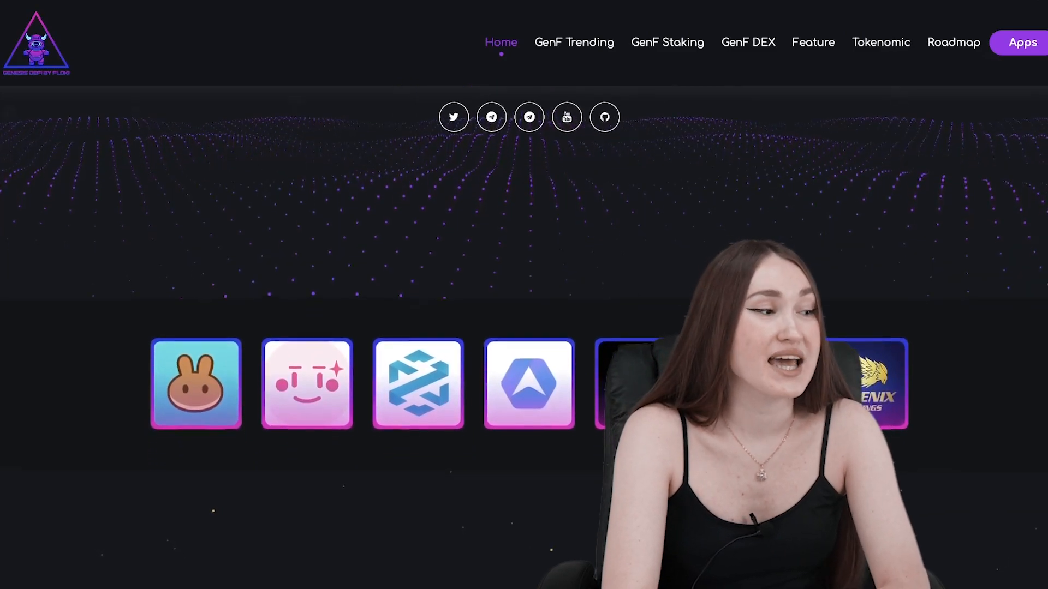
scroll("down", 3)
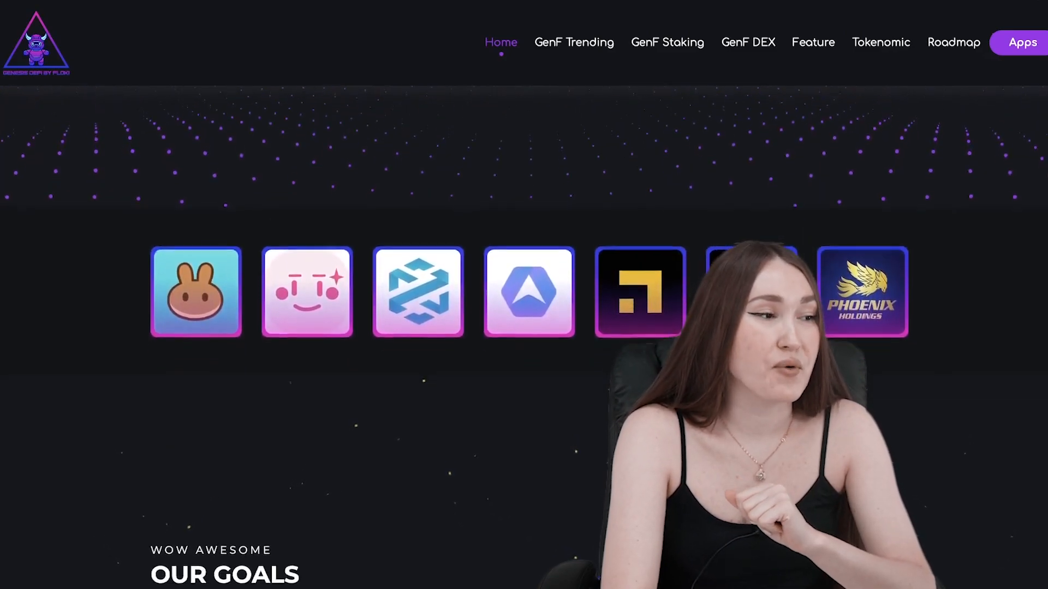
scroll("down", 3)
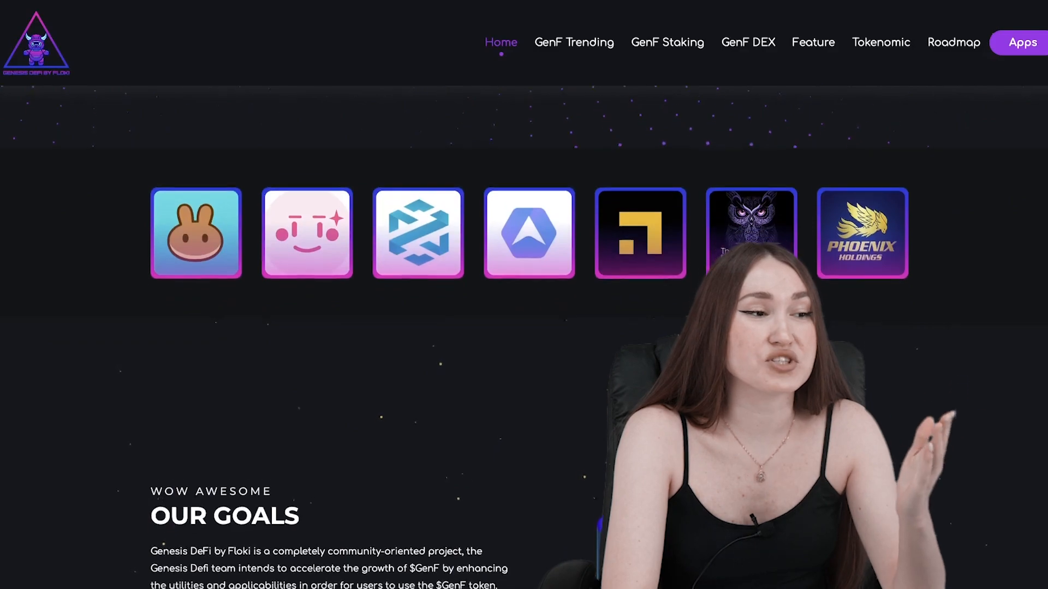
scroll("down", 3)
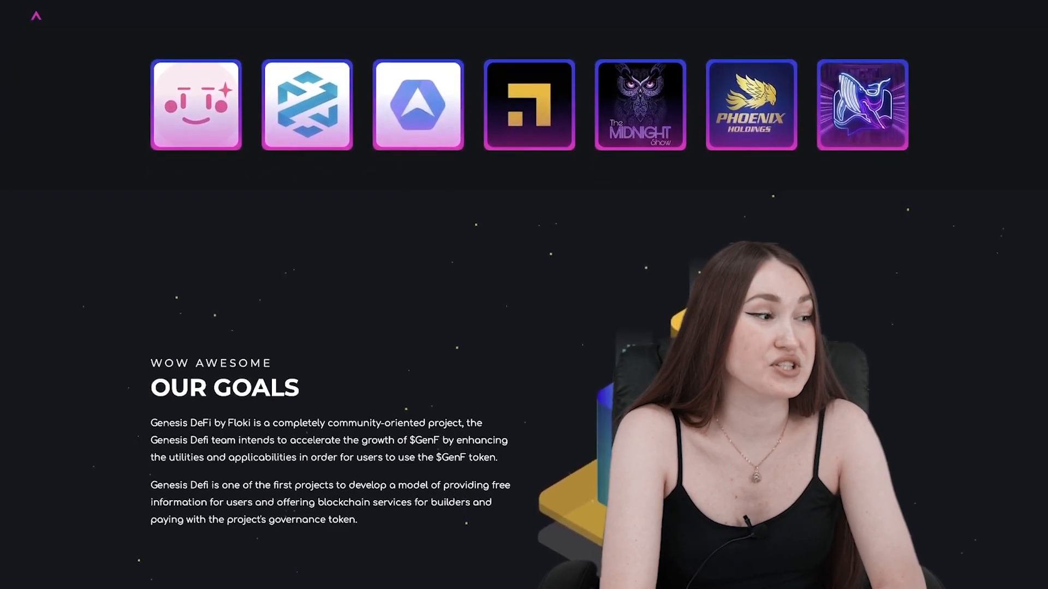
scroll("down", 3)
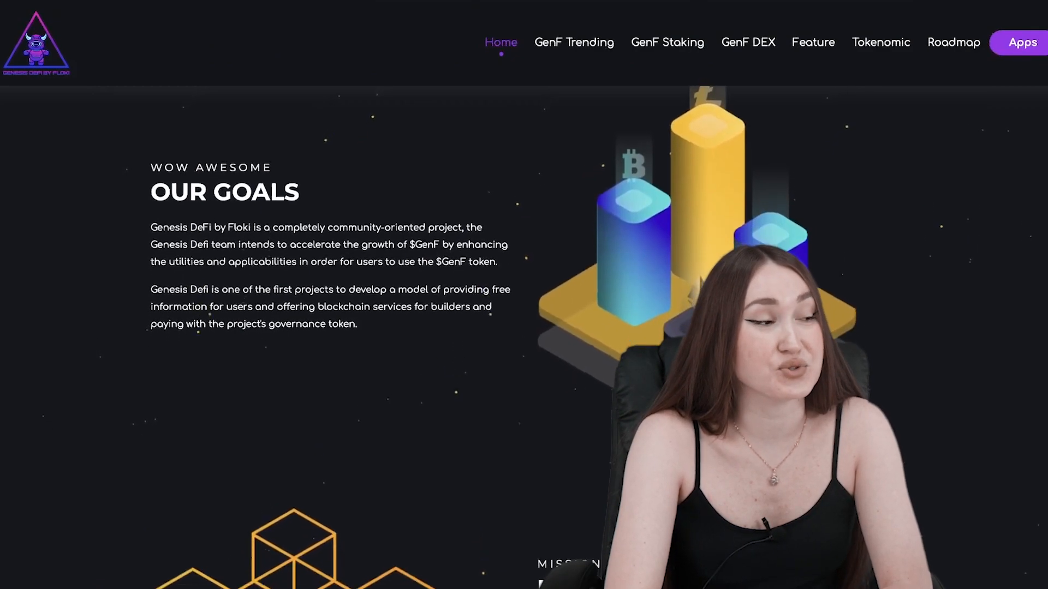
scroll("down", 3)
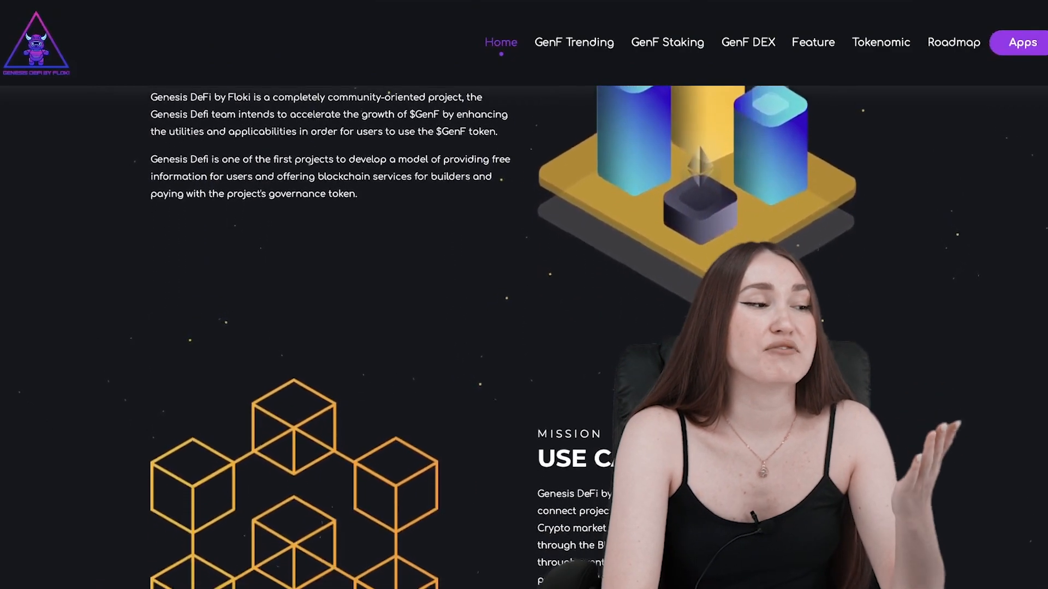
scroll("down", 3)
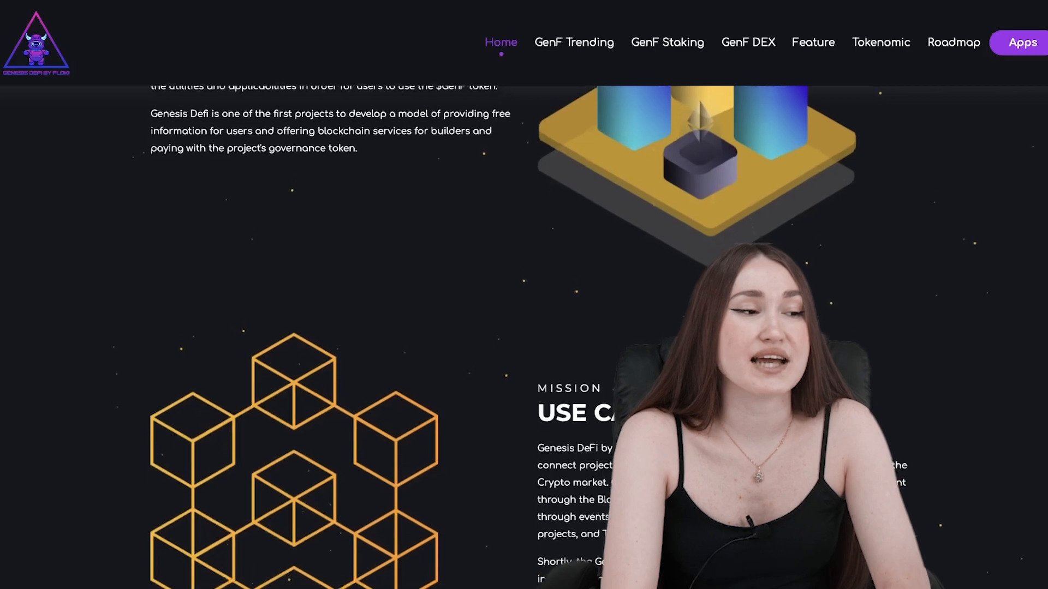
scroll("down", 3)
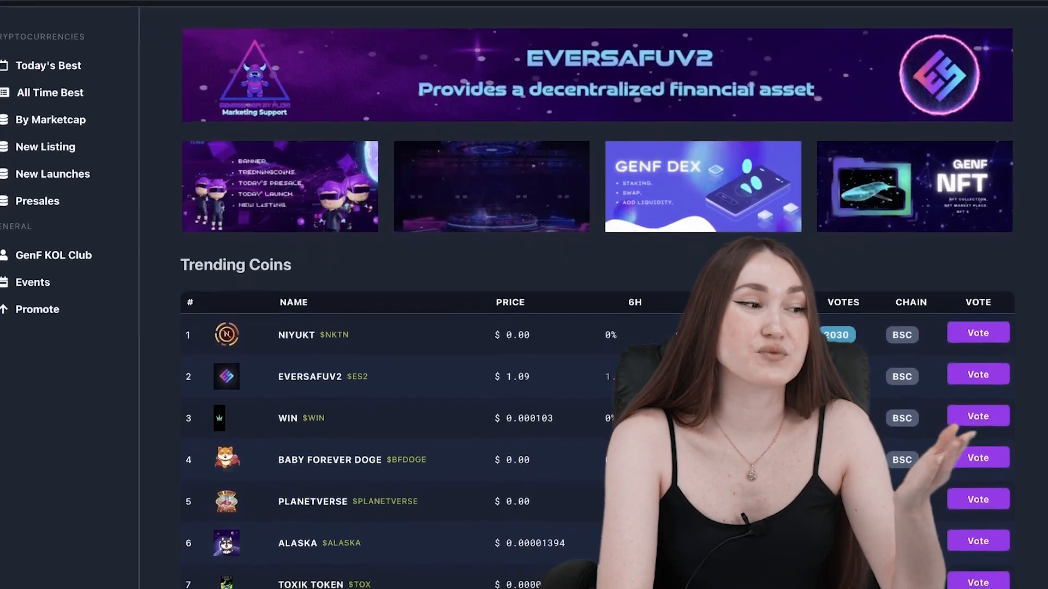
Scroll past the Trending Coins and Today's Presale tables down to the GemPad table
scroll("down", 3)
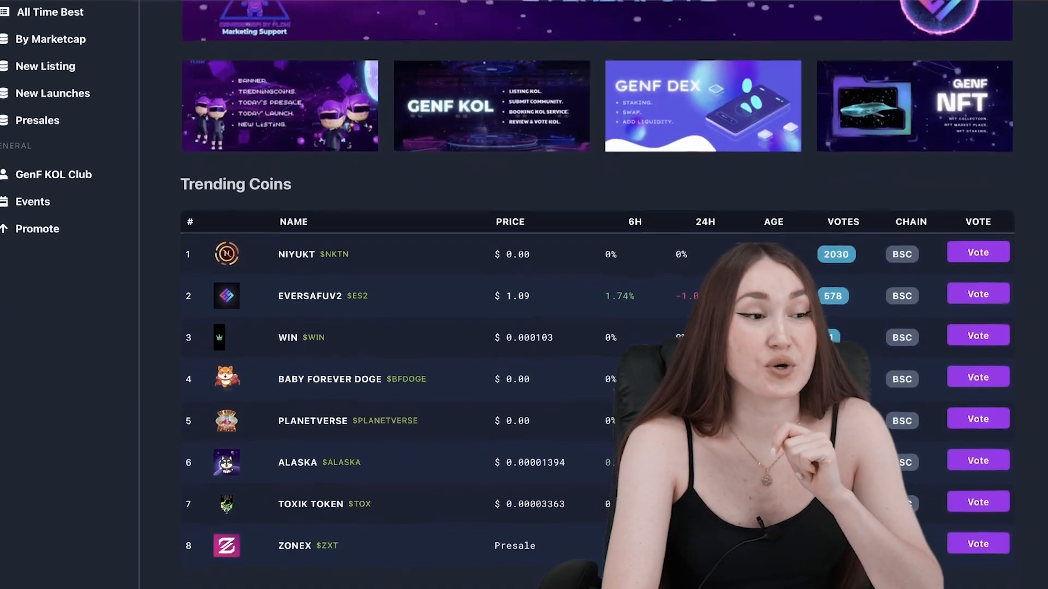
scroll("down", 3)
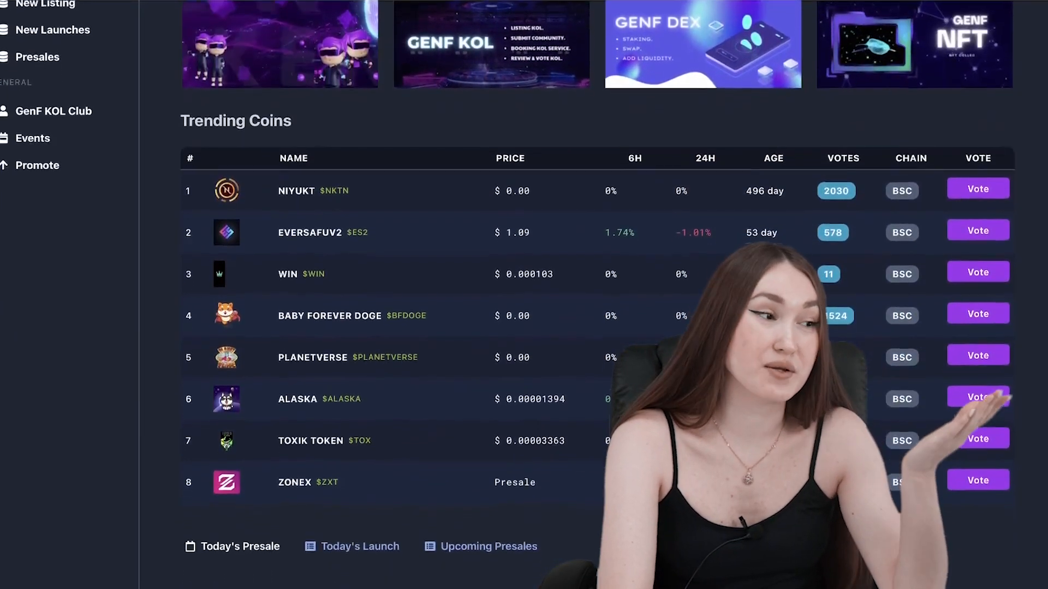
scroll("down", 3)
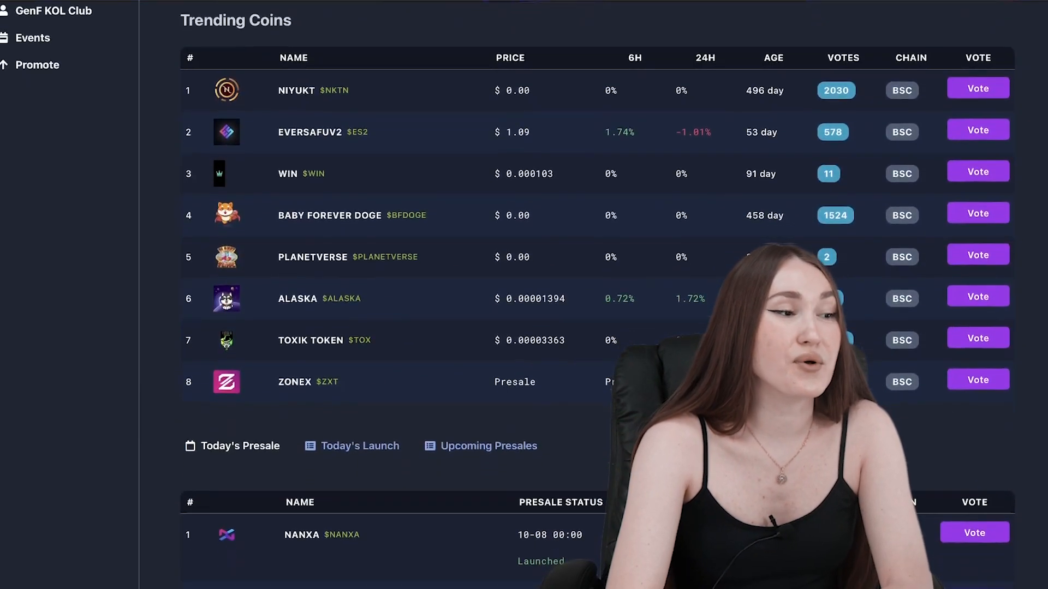
scroll("down", 3)
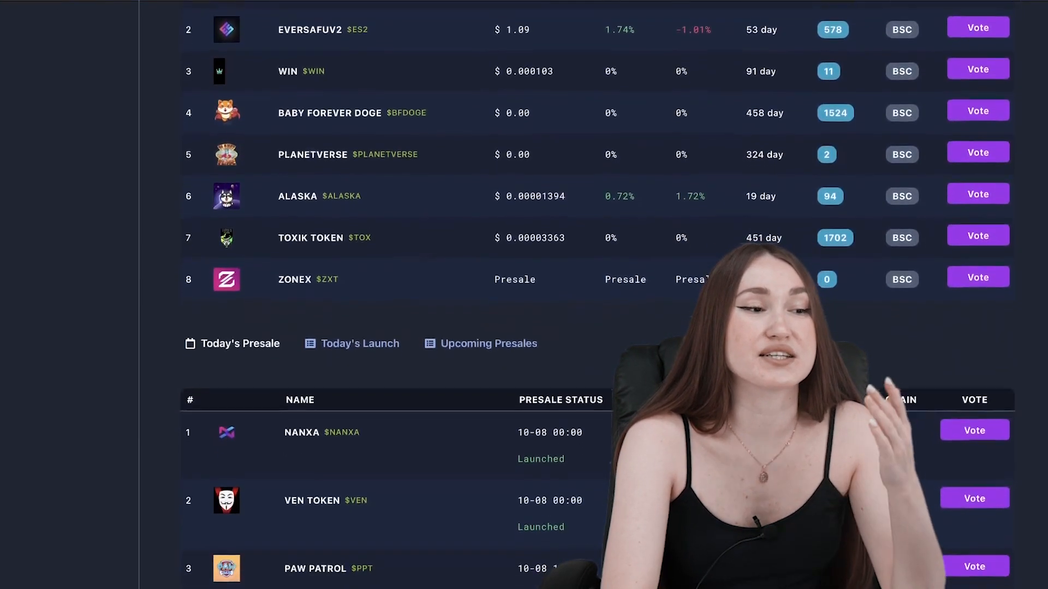
scroll("down", 3)
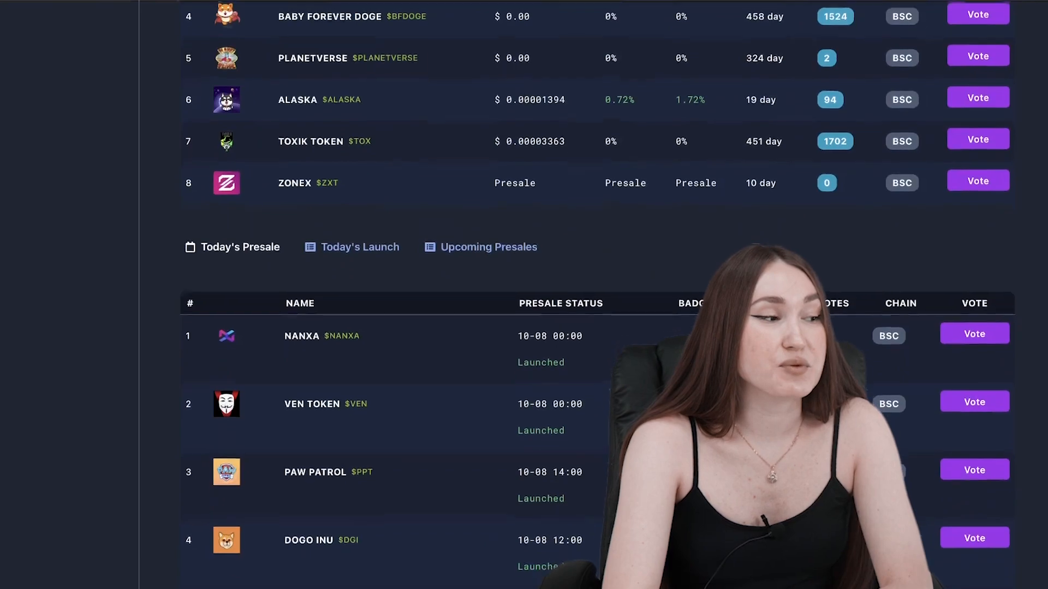
scroll("down", 3)
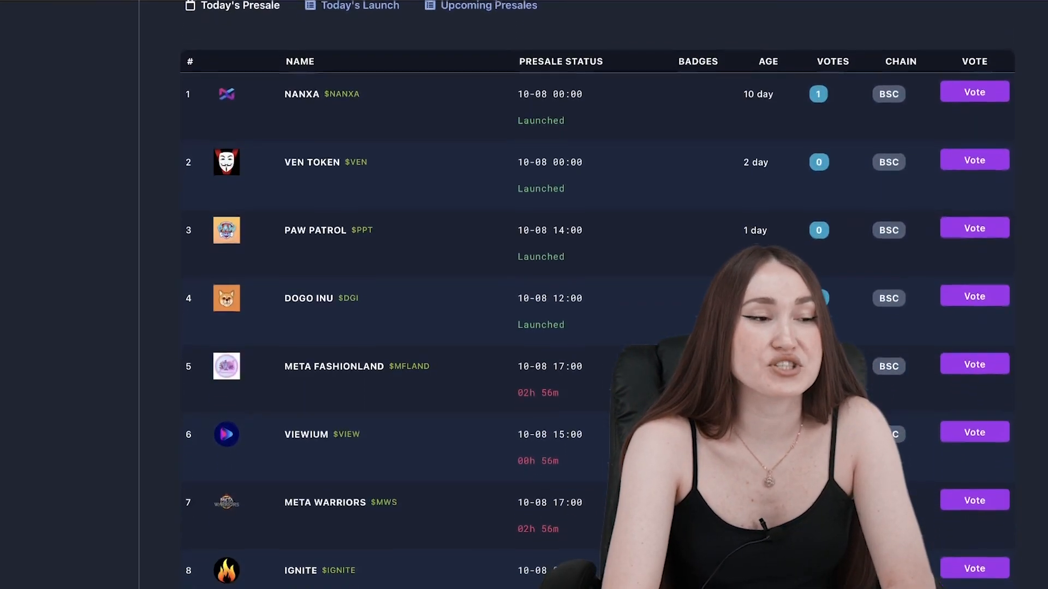
scroll("down", 3)
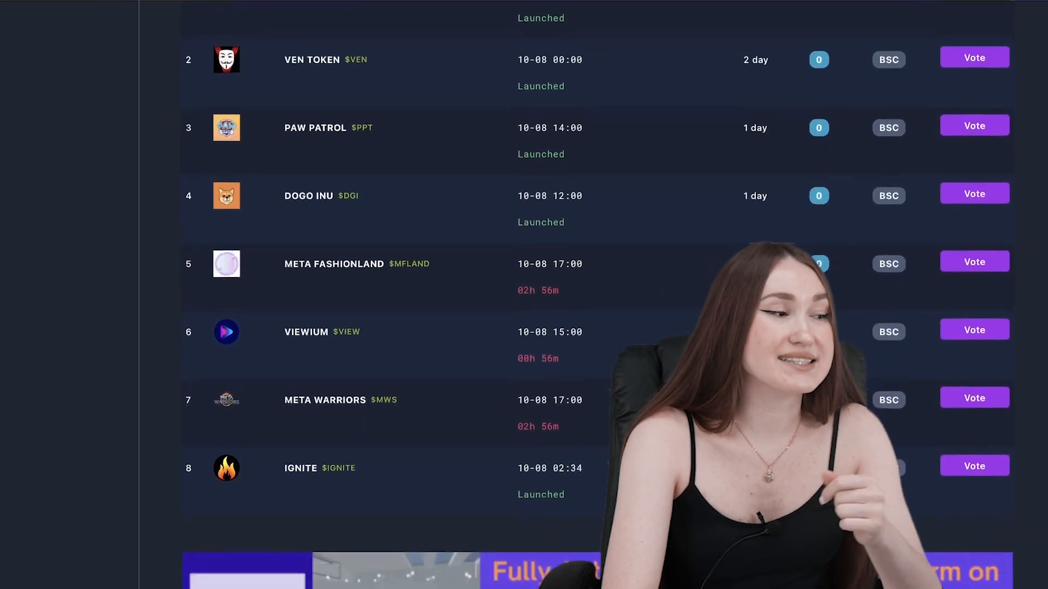
scroll("down", 3)
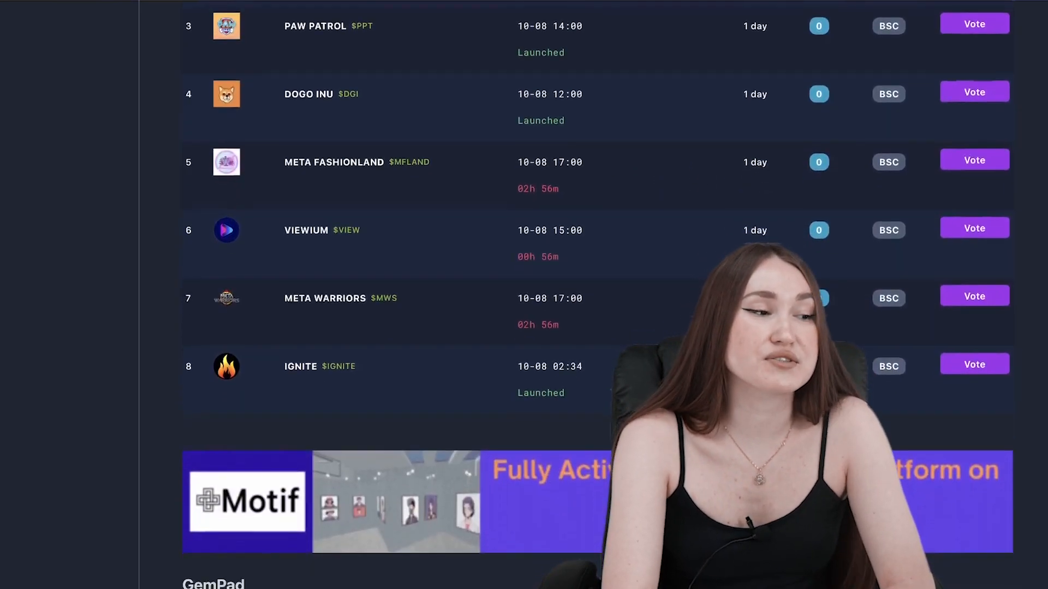
scroll("down", 3)
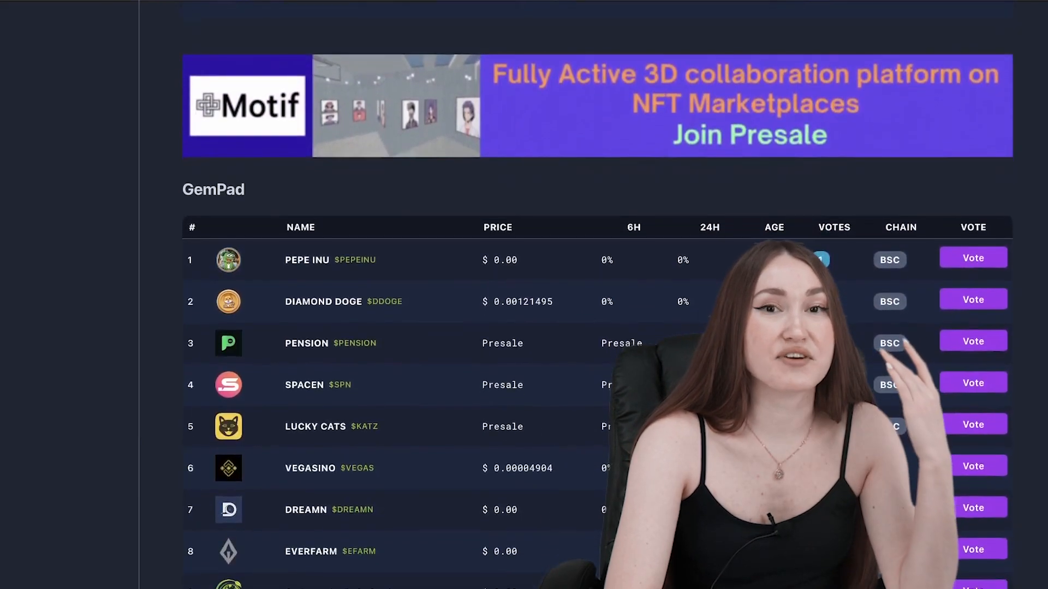
scroll("down", 3)
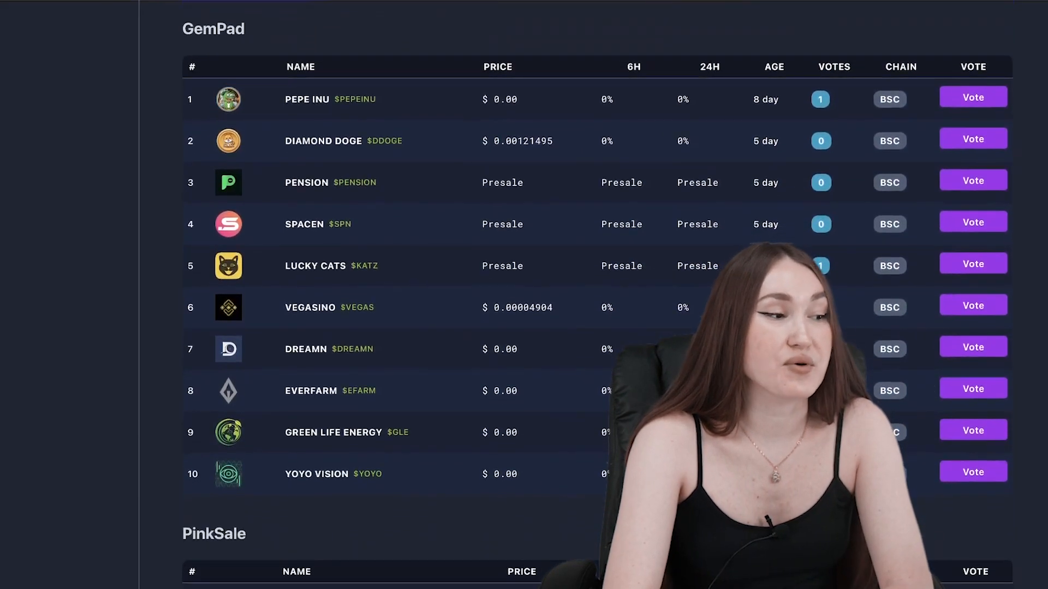
scroll("down", 3)
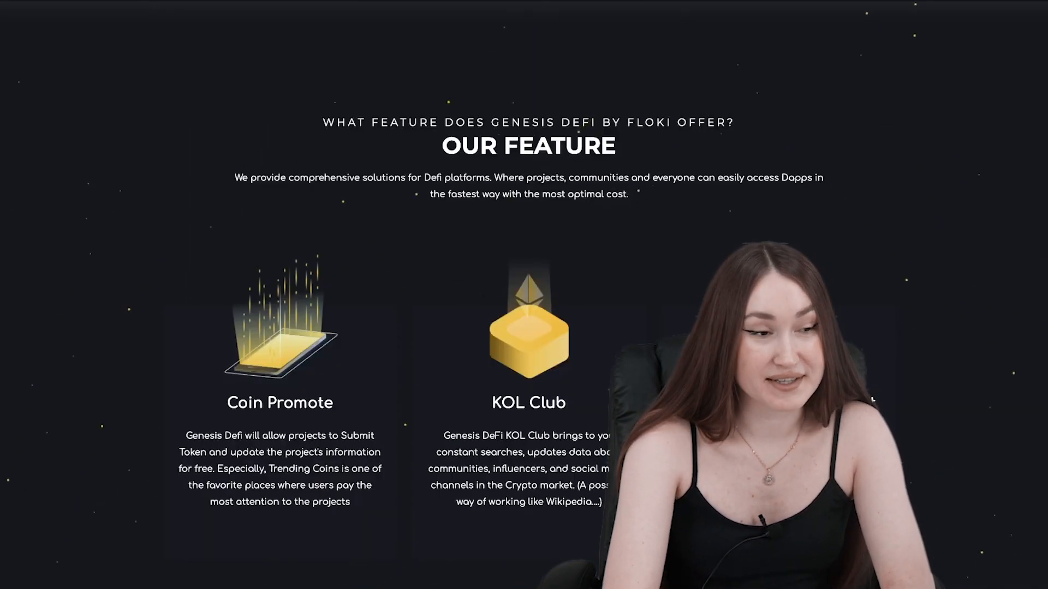
Open the GenF Staking page from the top bar
left_click(562, 25)
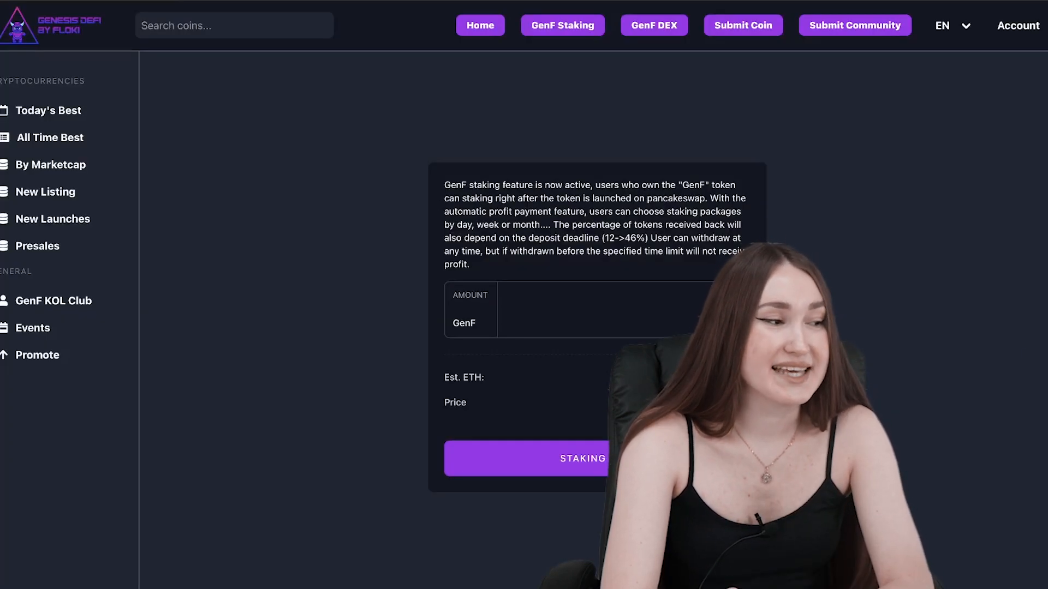
mouse_move(300, 541)
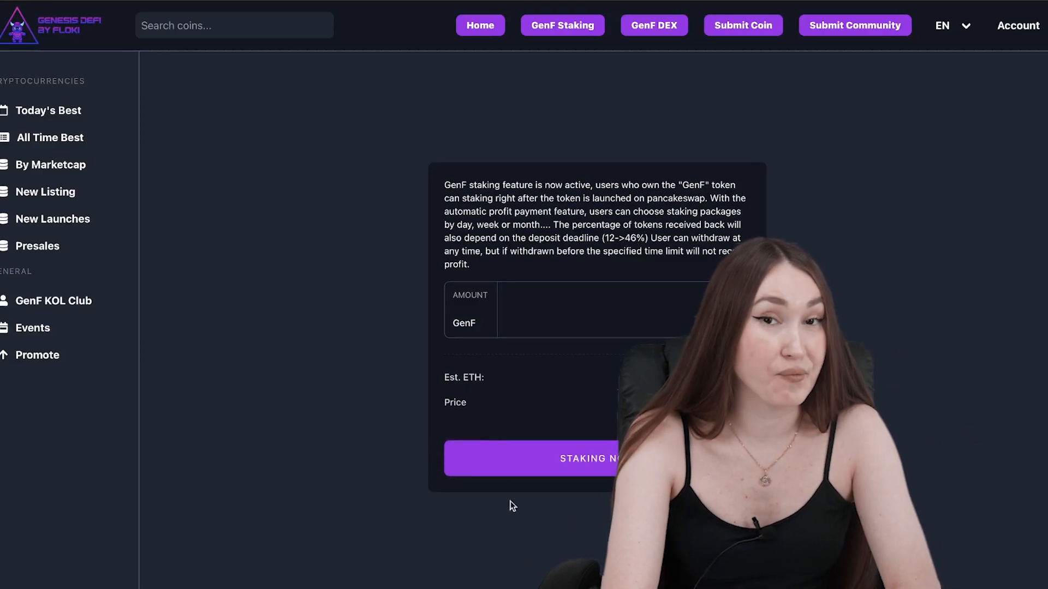
mouse_move(464, 253)
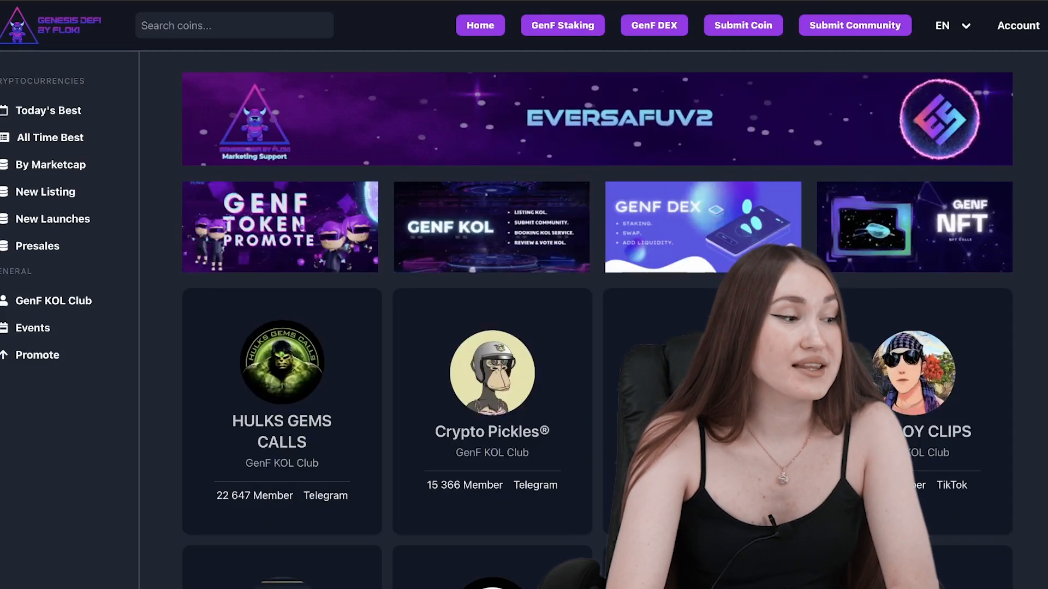
Scroll down through the GenF KOL Club community cards
scroll("down", 3)
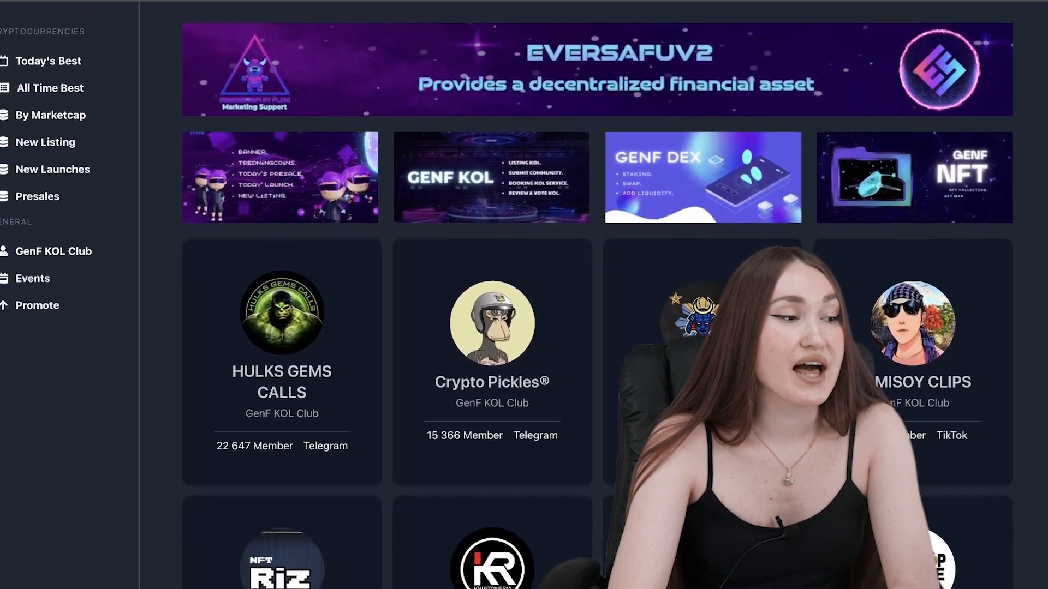
scroll("down", 3)
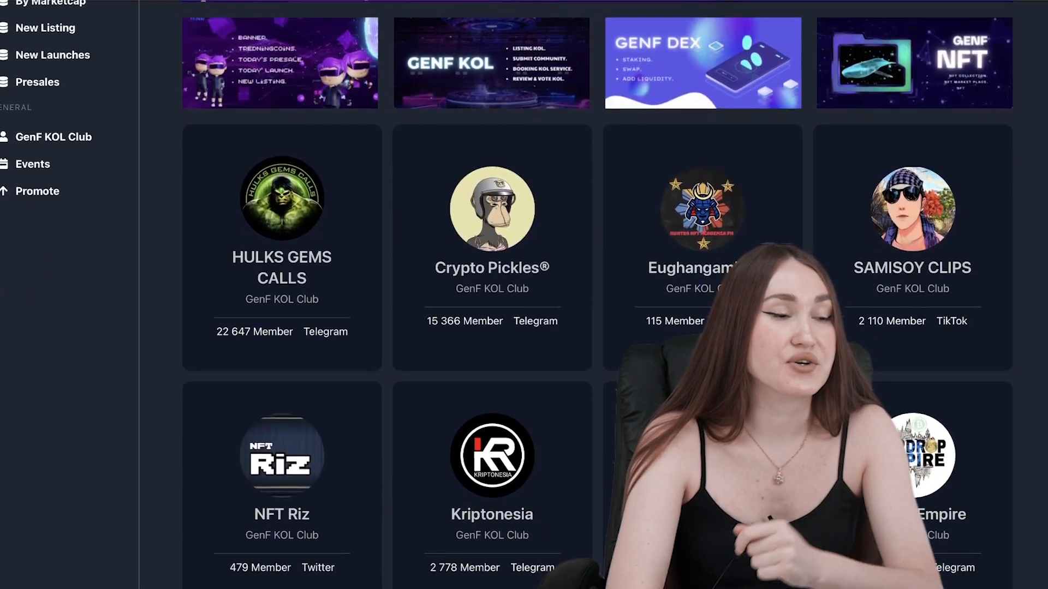
scroll("down", 3)
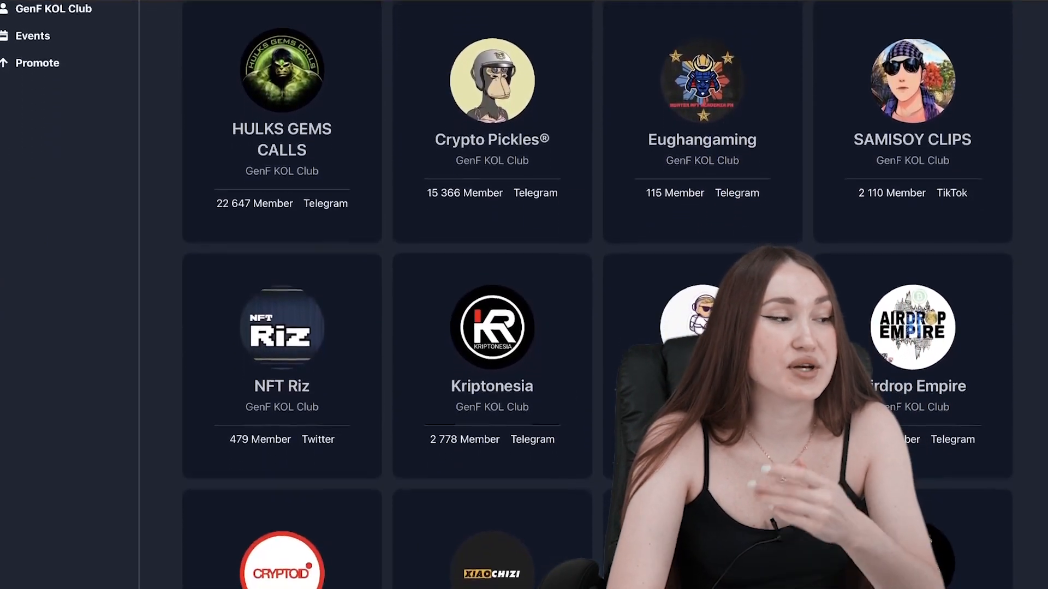
scroll("down", 3)
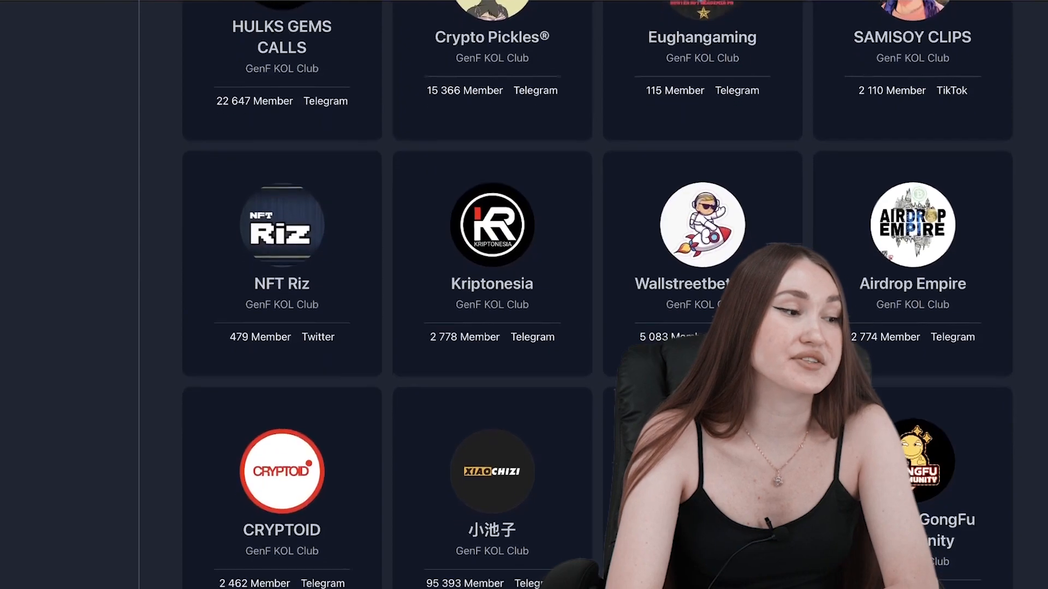
scroll("down", 3)
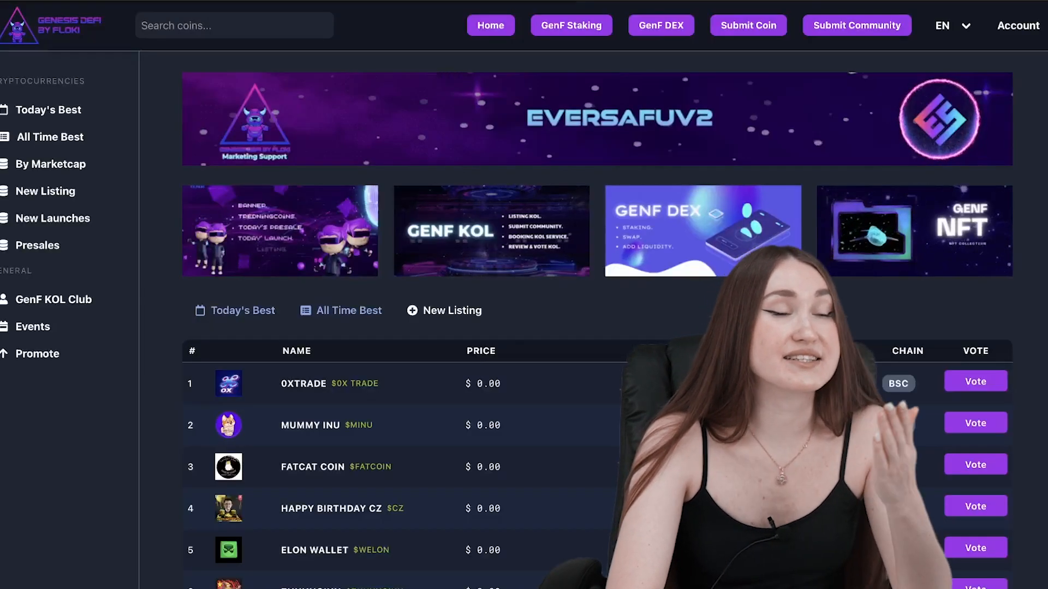
Scroll the Today's Best table down through ranks 1 to 10
scroll("down", 3)
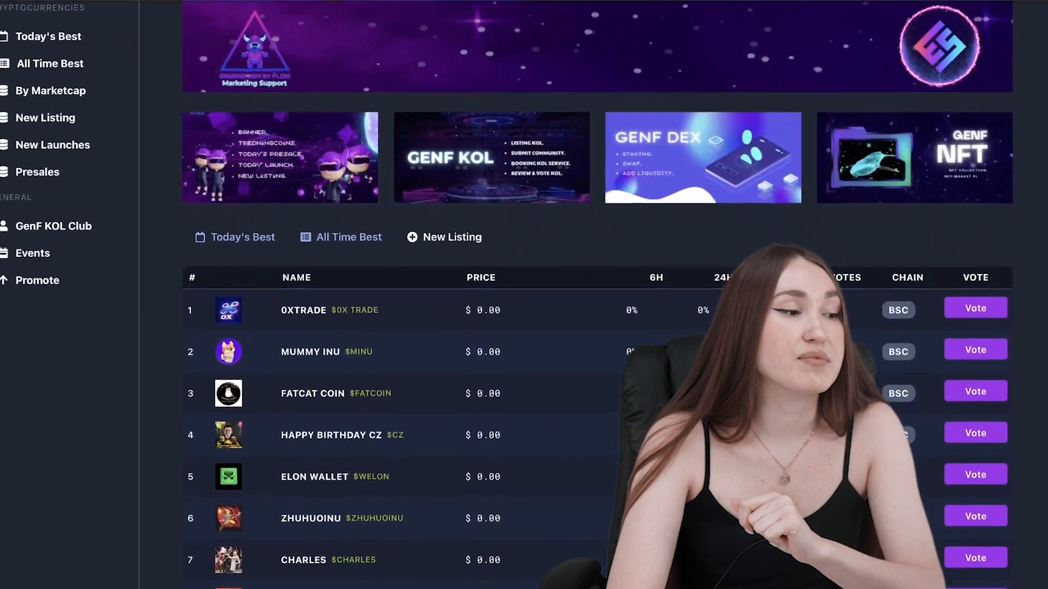
scroll("down", 3)
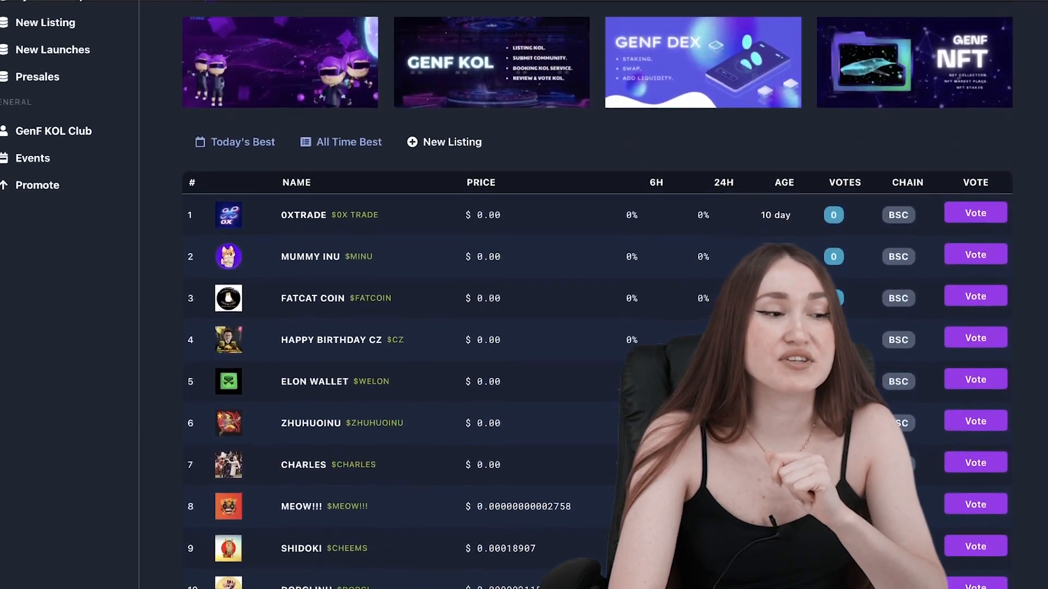
scroll("down", 3)
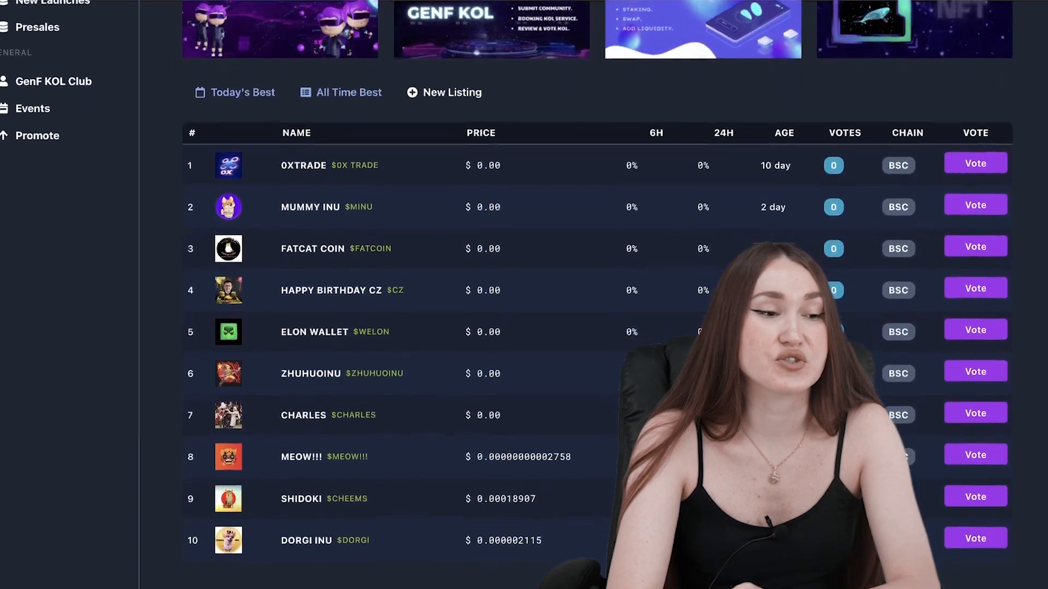
scroll("down", 3)
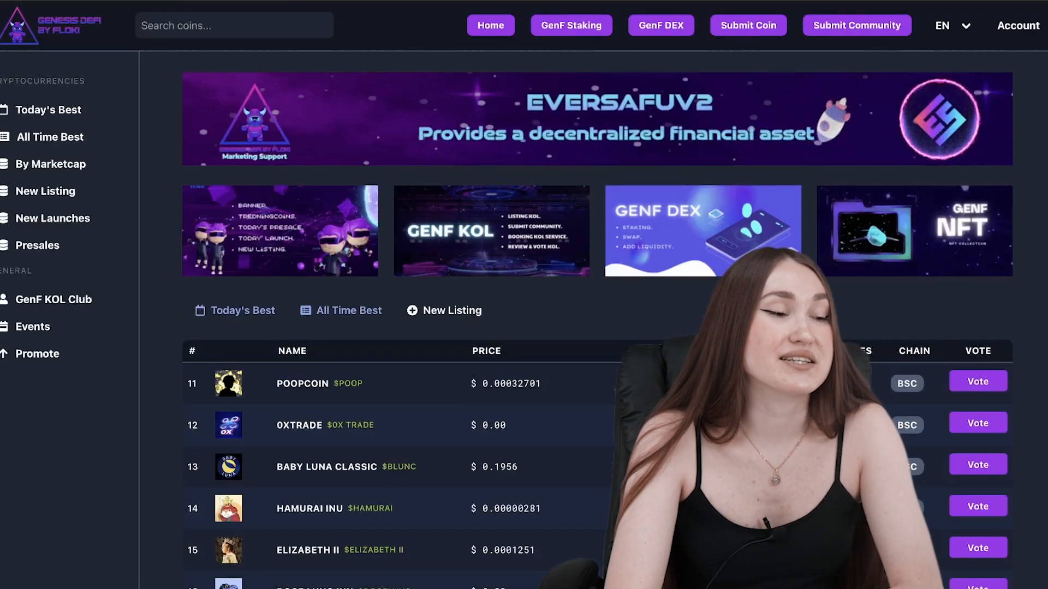
scroll("down", 3)
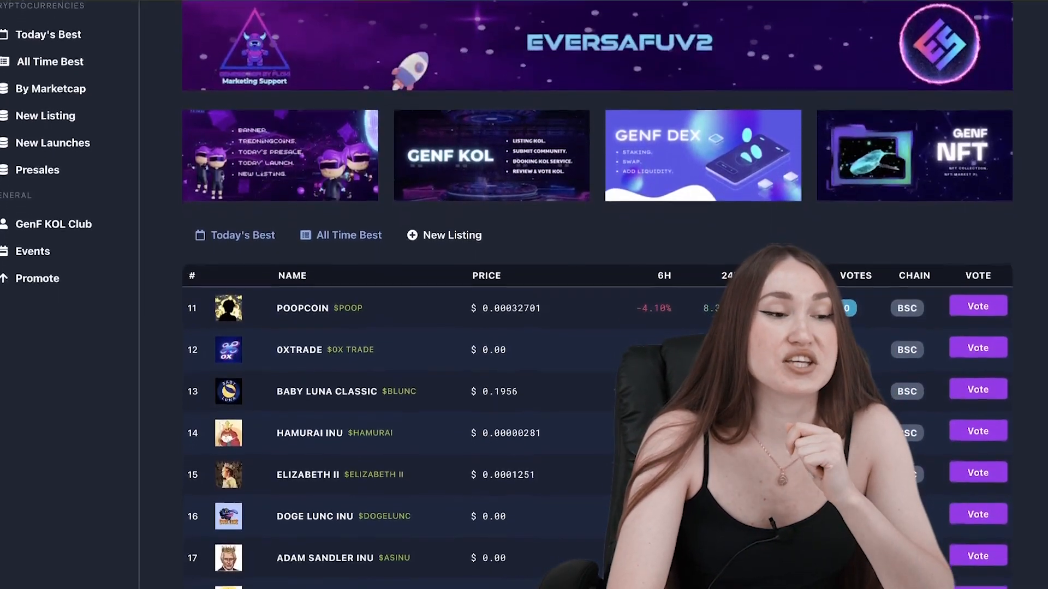
scroll("down", 3)
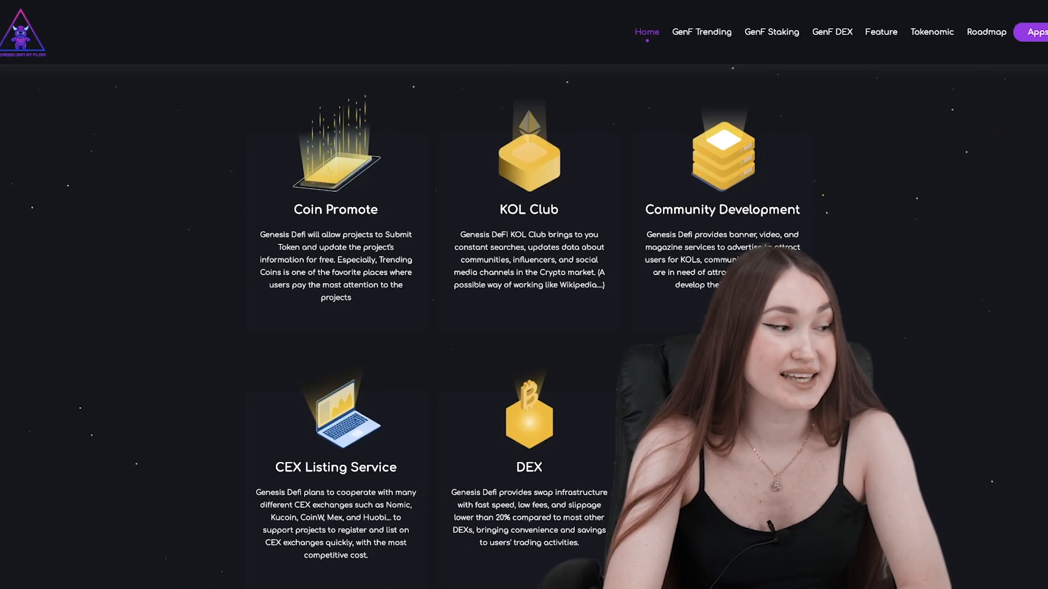
Scroll up to the Welcome header, then back down past the feature cards
scroll("up", 3)
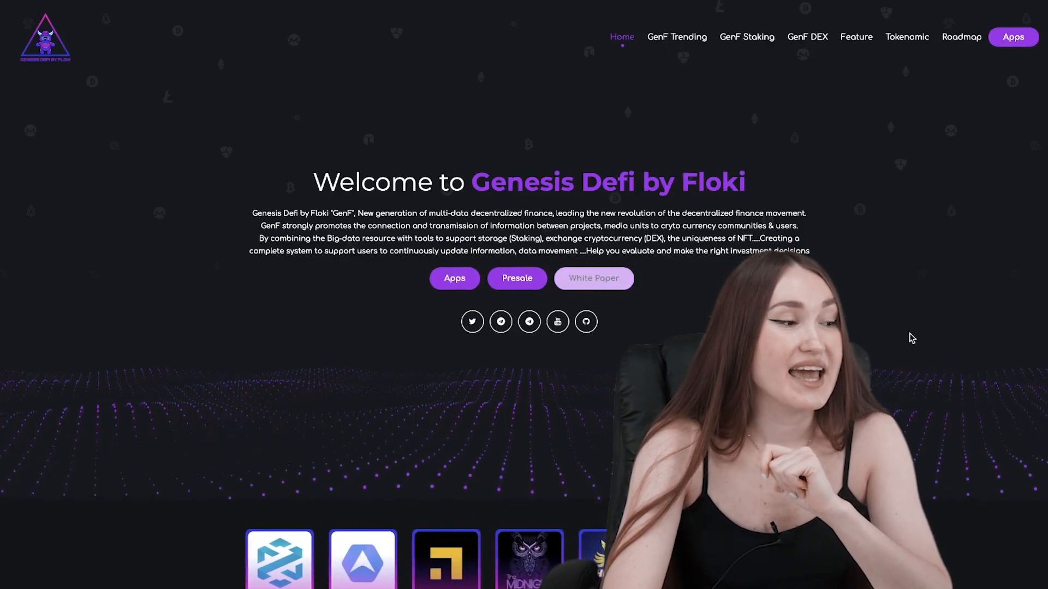
scroll("down", 3)
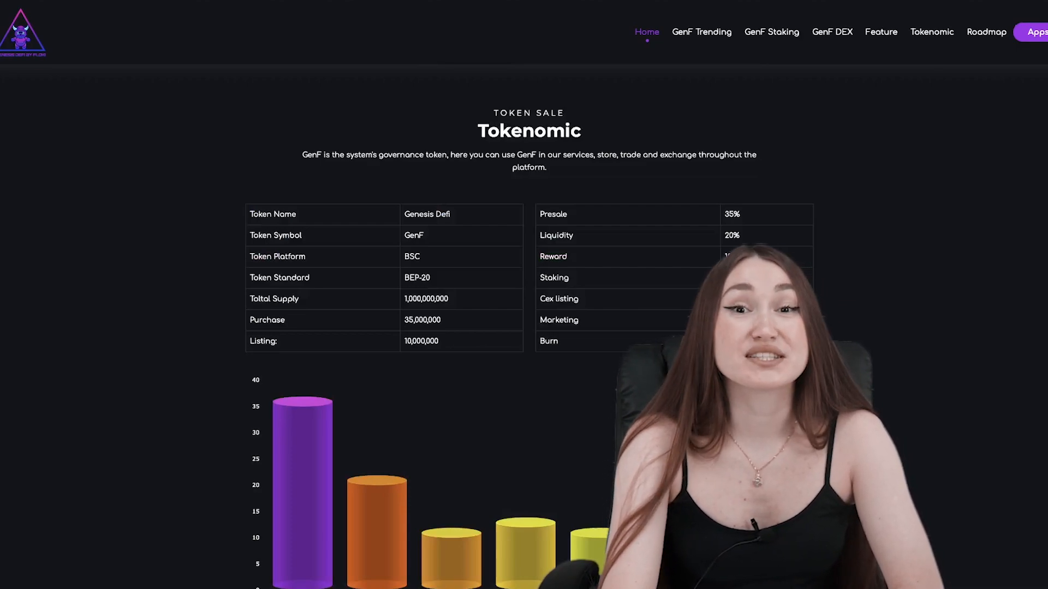
Jump from the Tokenomic section to the Roadmap via the top navigation
left_click(985, 32)
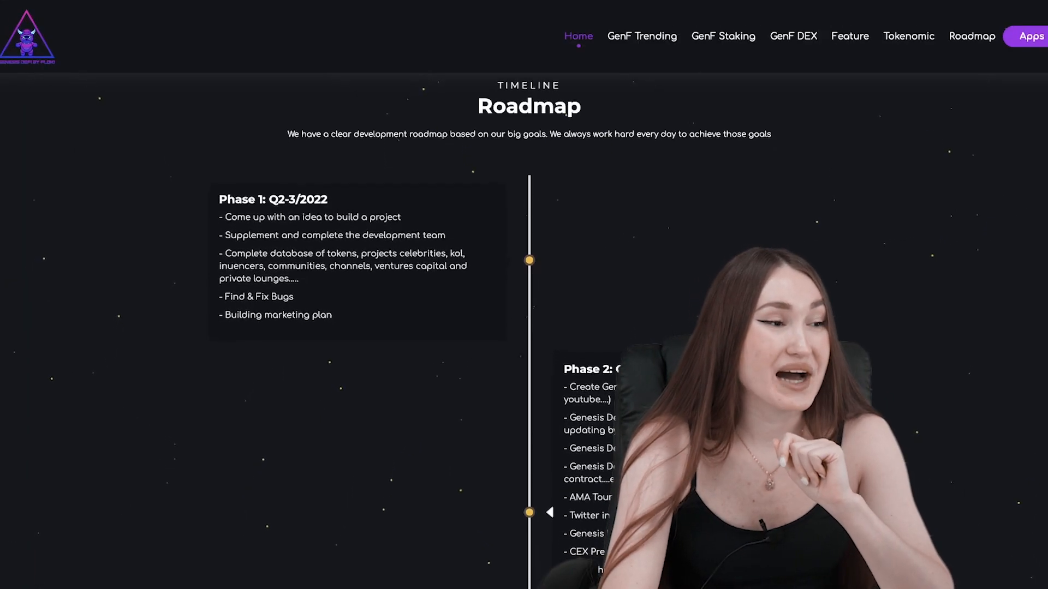
Scroll the Roadmap until Phase 3 (Q4/2022 - Q1/2023) and Phase 4 (Q2-3/2023) are visible
scroll("down", 3)
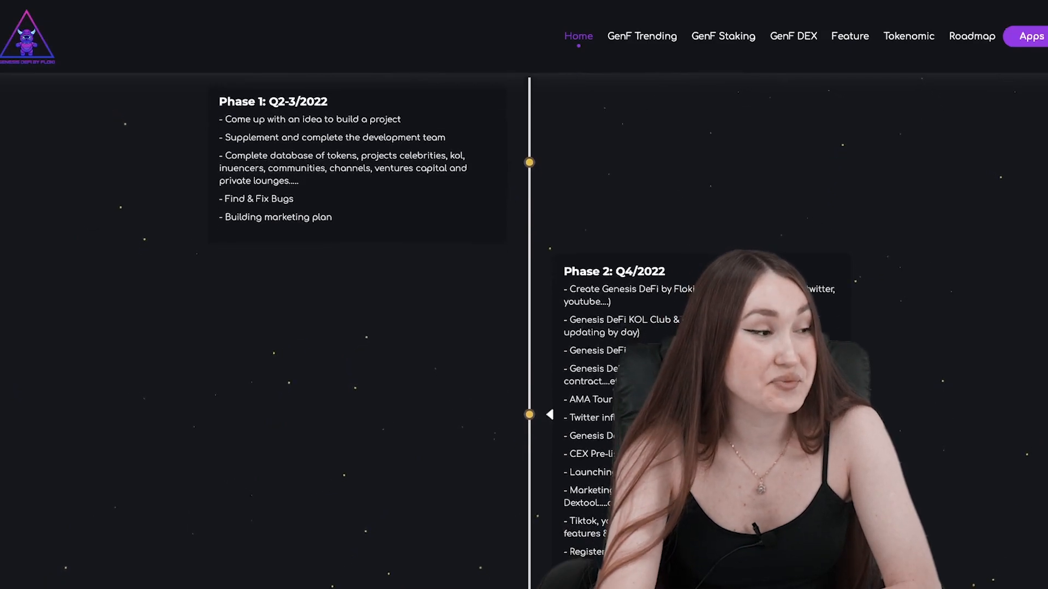
scroll("down", 3)
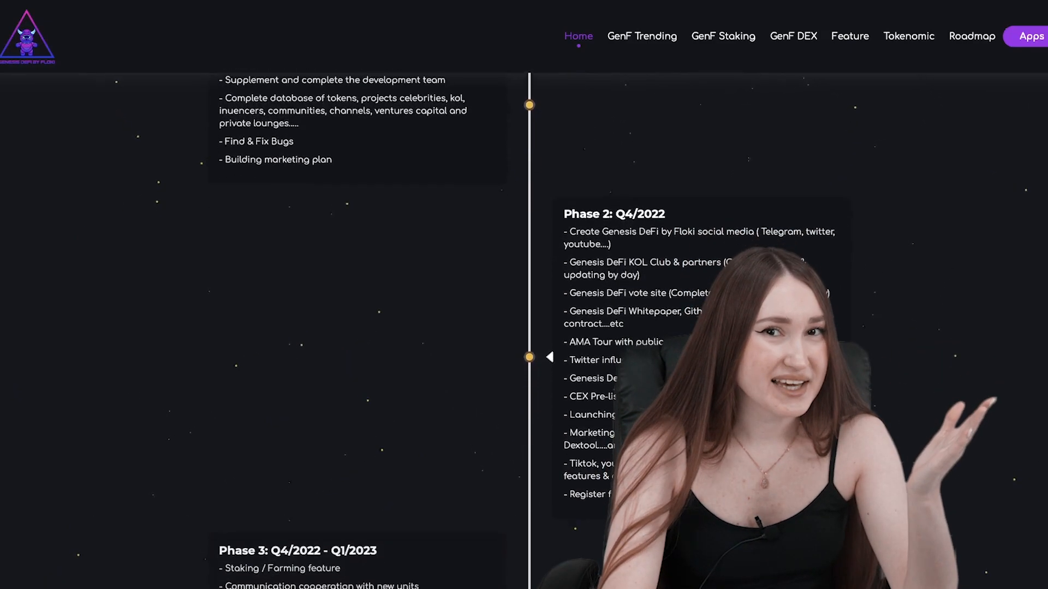
scroll("down", 3)
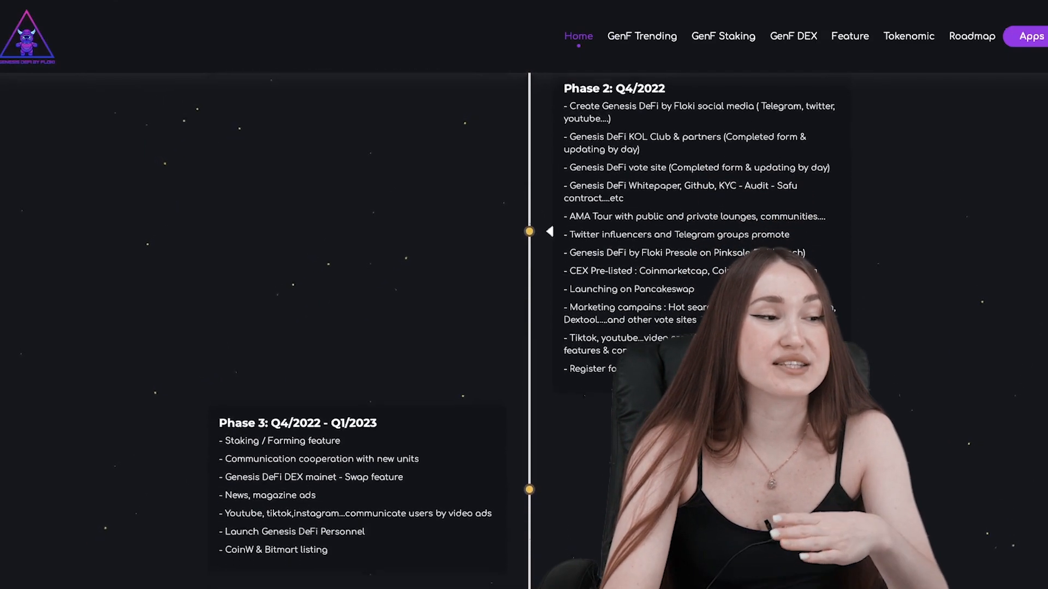
scroll("down", 3)
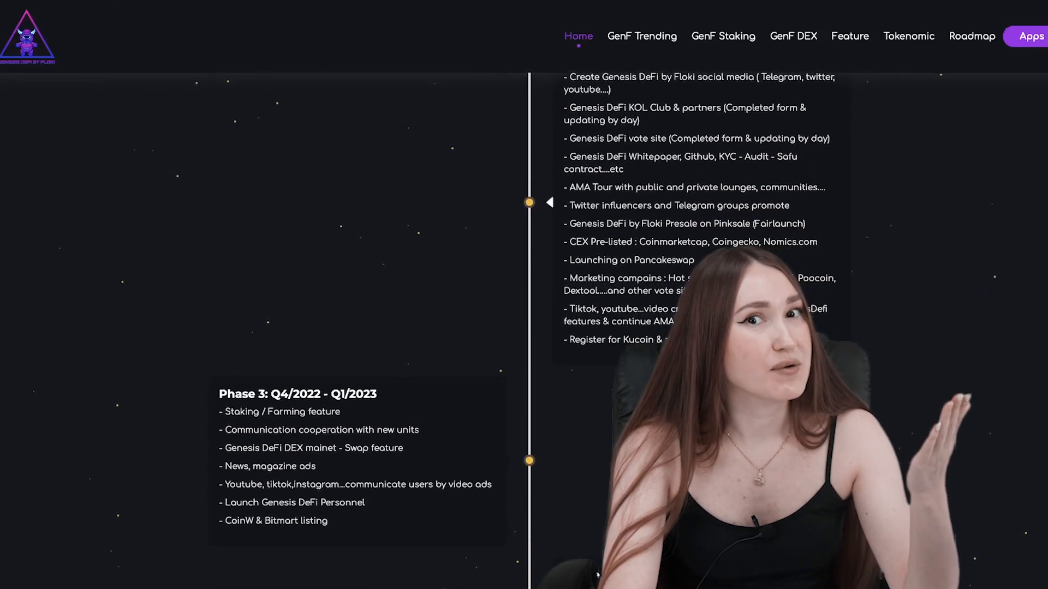
scroll("down", 3)
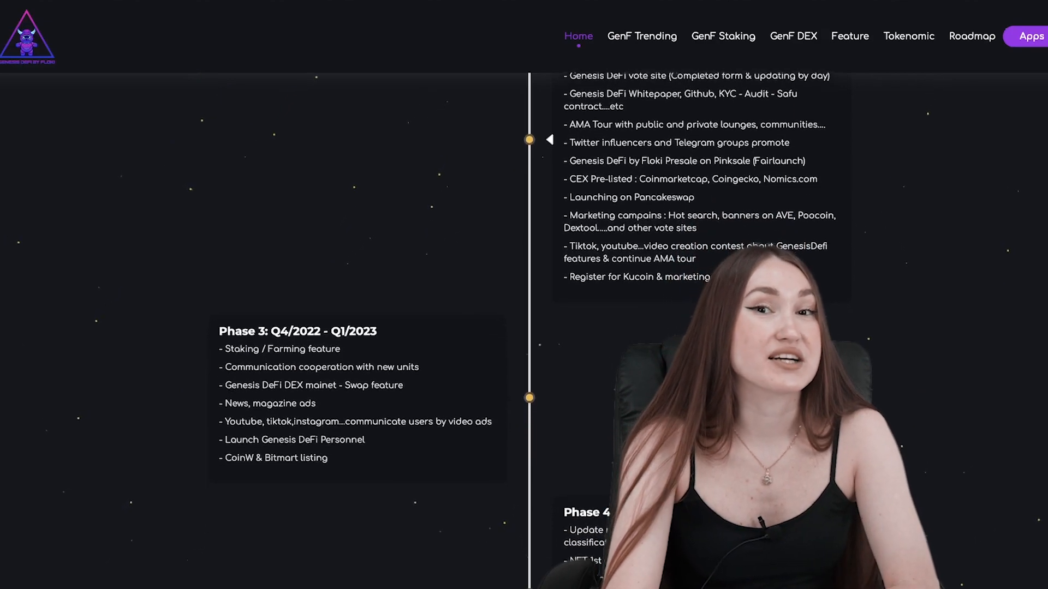
scroll("down", 3)
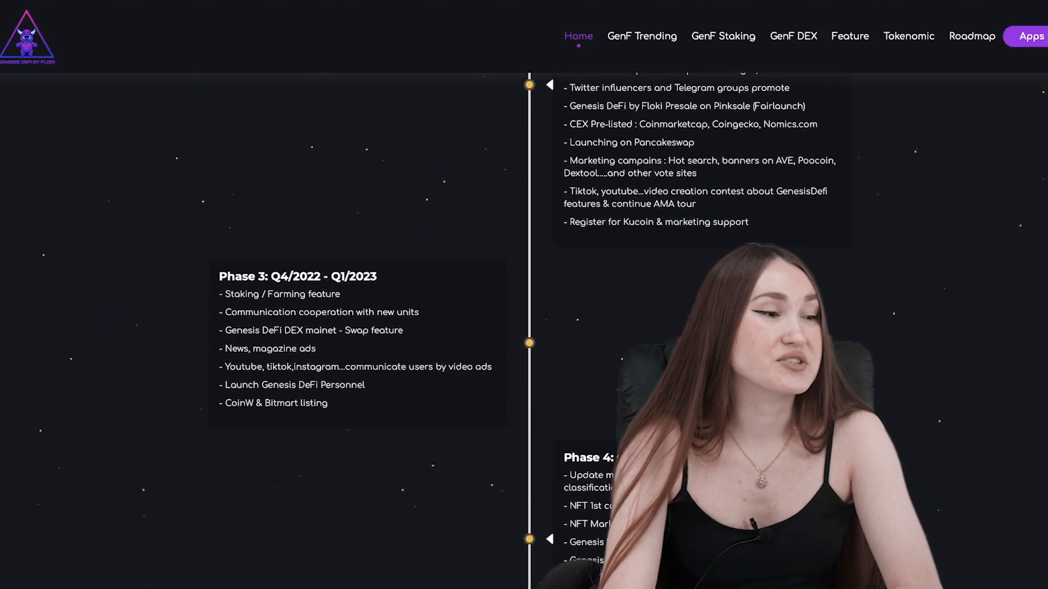
scroll("down", 3)
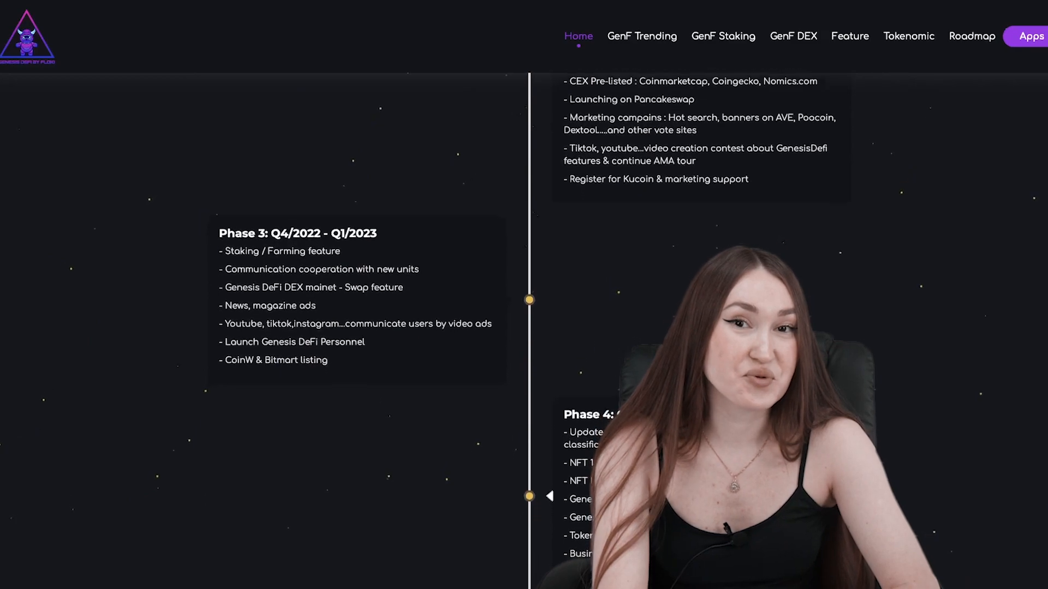
scroll("down", 3)
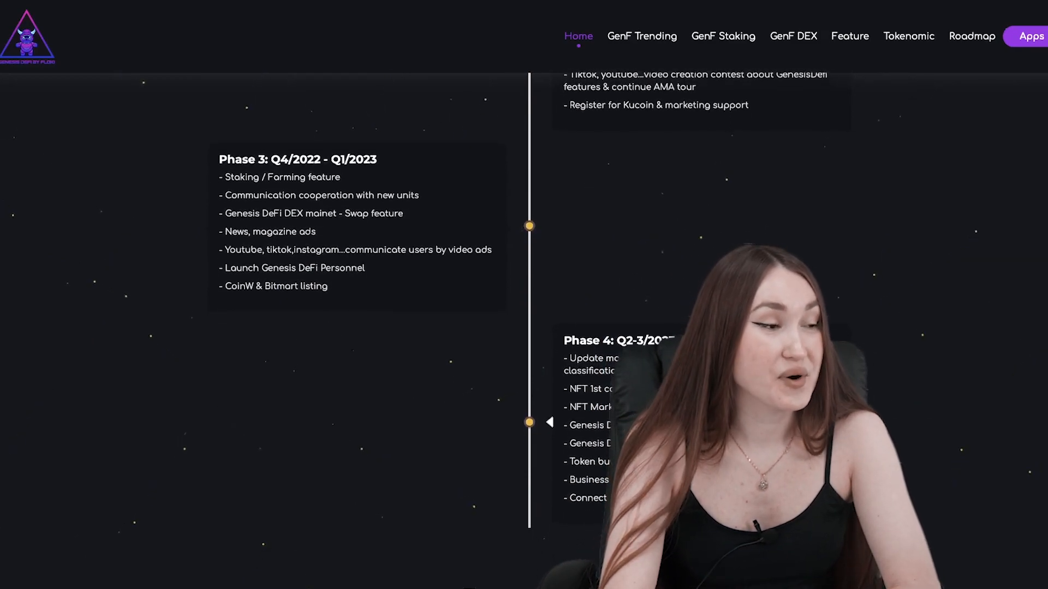
scroll("down", 3)
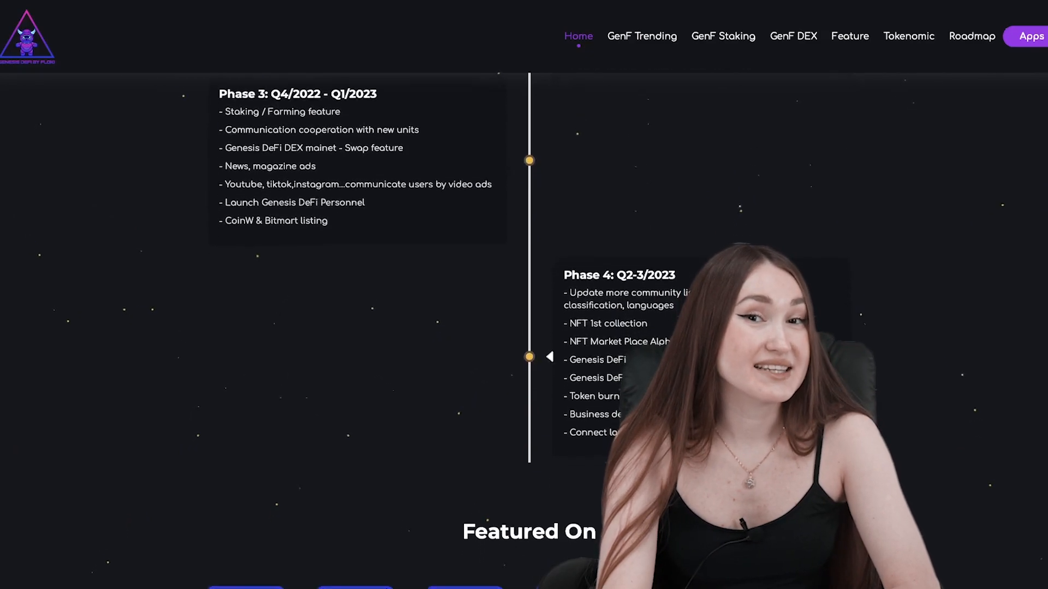
Scroll down to the Featured On grid of partner logos such as Binance Live
scroll("down", 3)
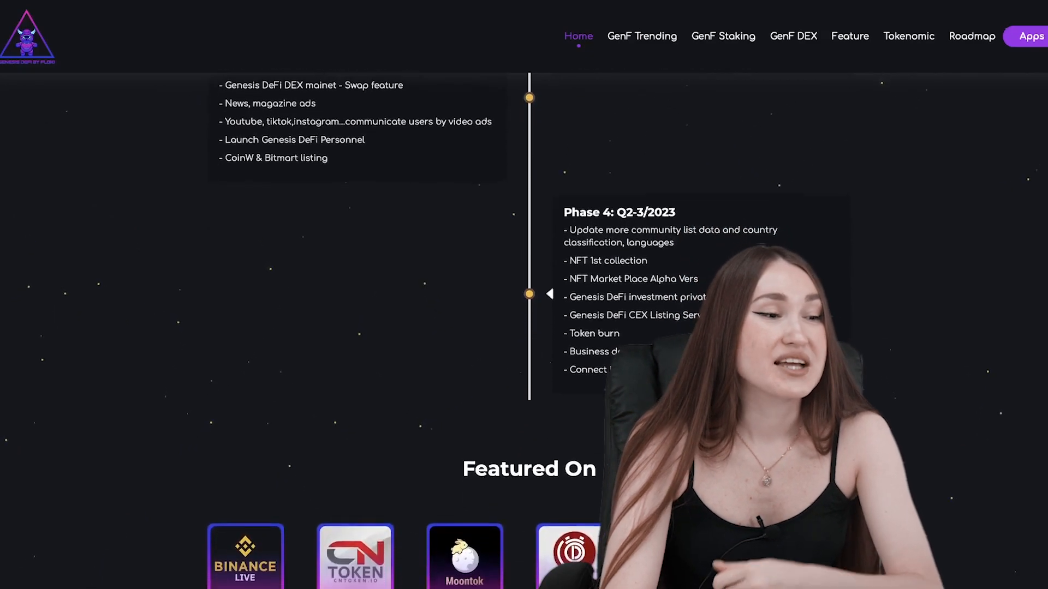
scroll("down", 3)
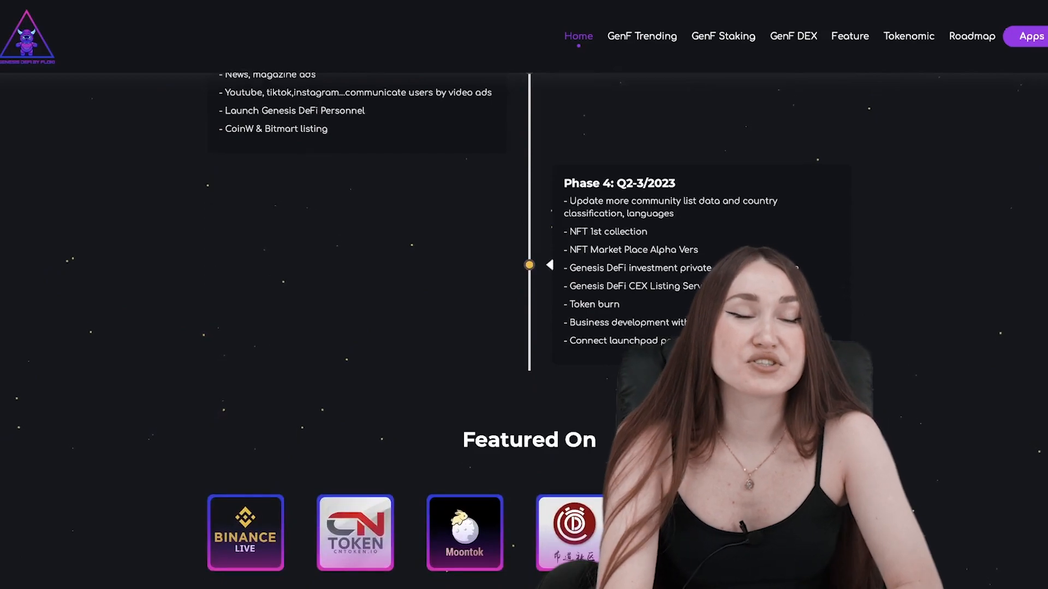
scroll("down", 3)
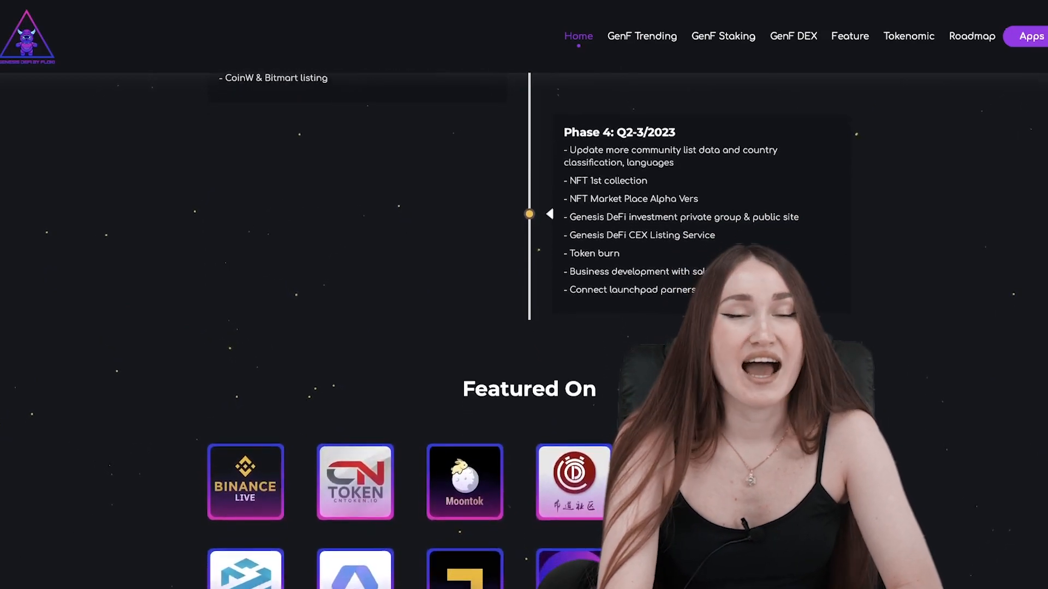
scroll("down", 3)
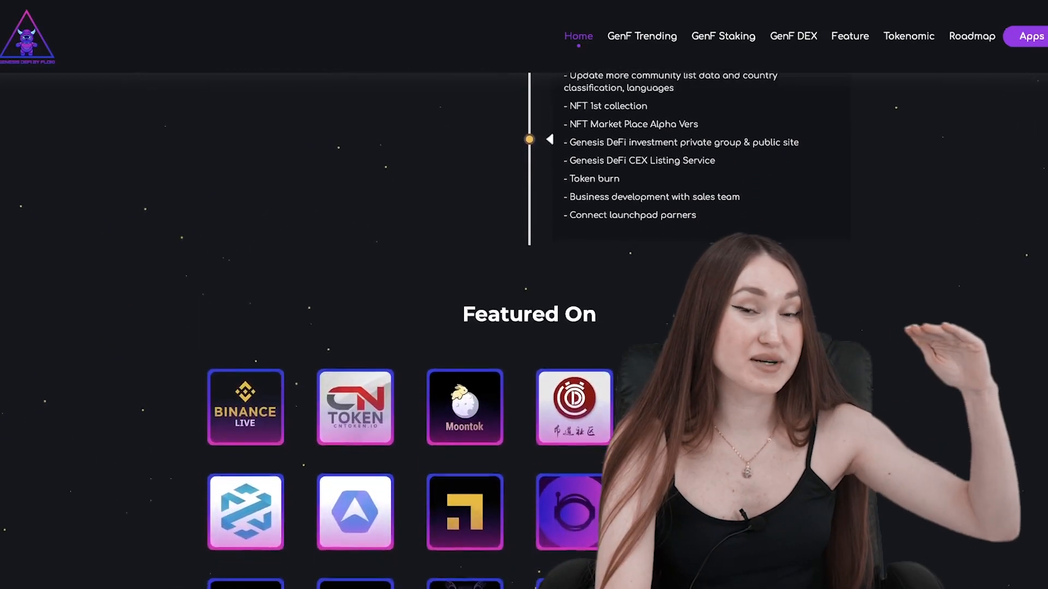
scroll("down", 3)
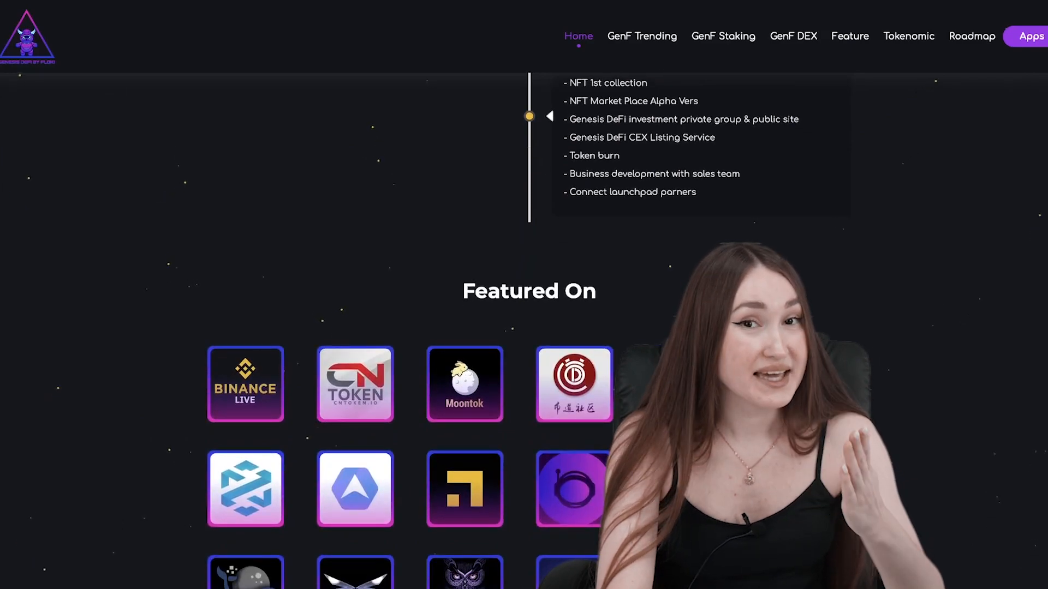
scroll("down", 3)
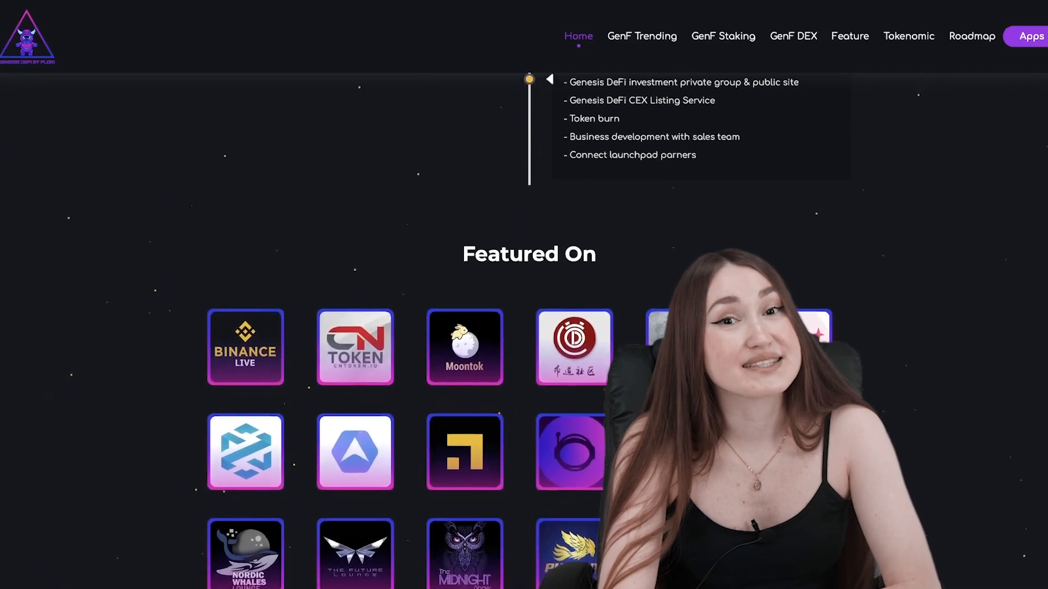
scroll("down", 3)
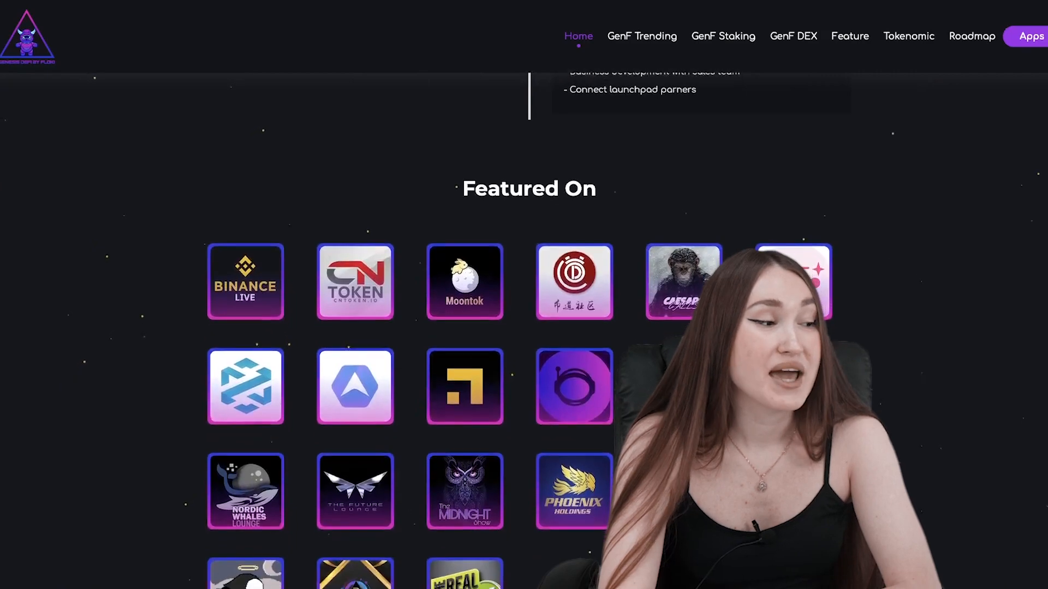
scroll("down", 3)
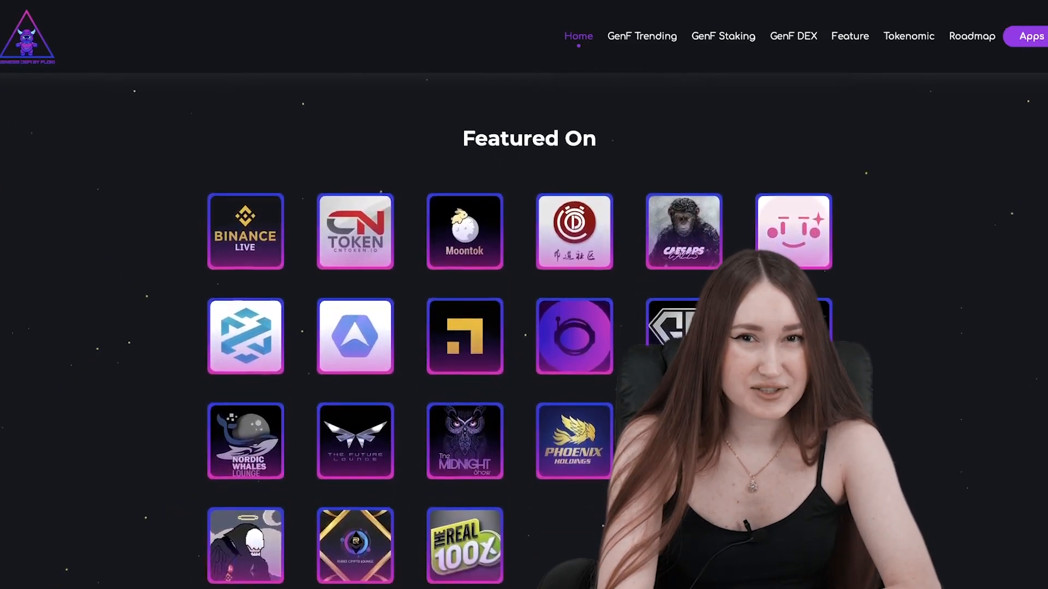
mouse_move(1033, 151)
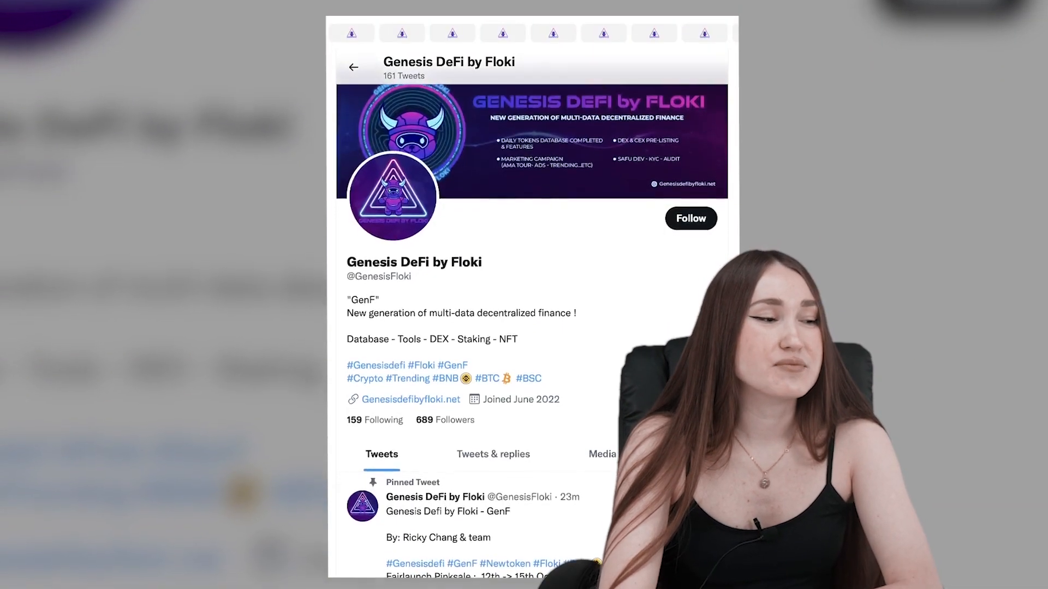
scroll("down", 3)
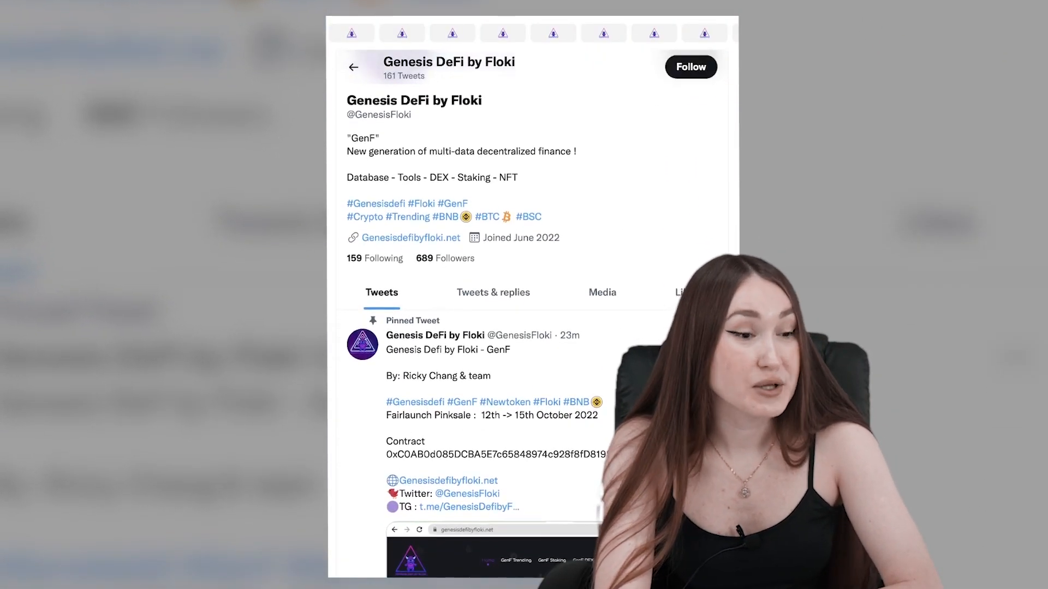
scroll("down", 3)
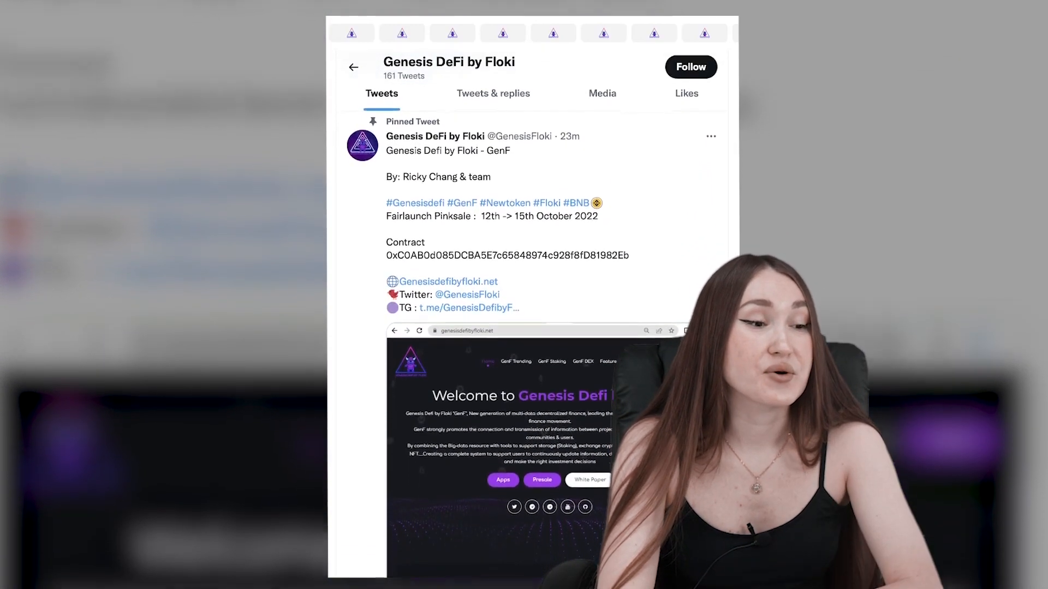
scroll("down", 3)
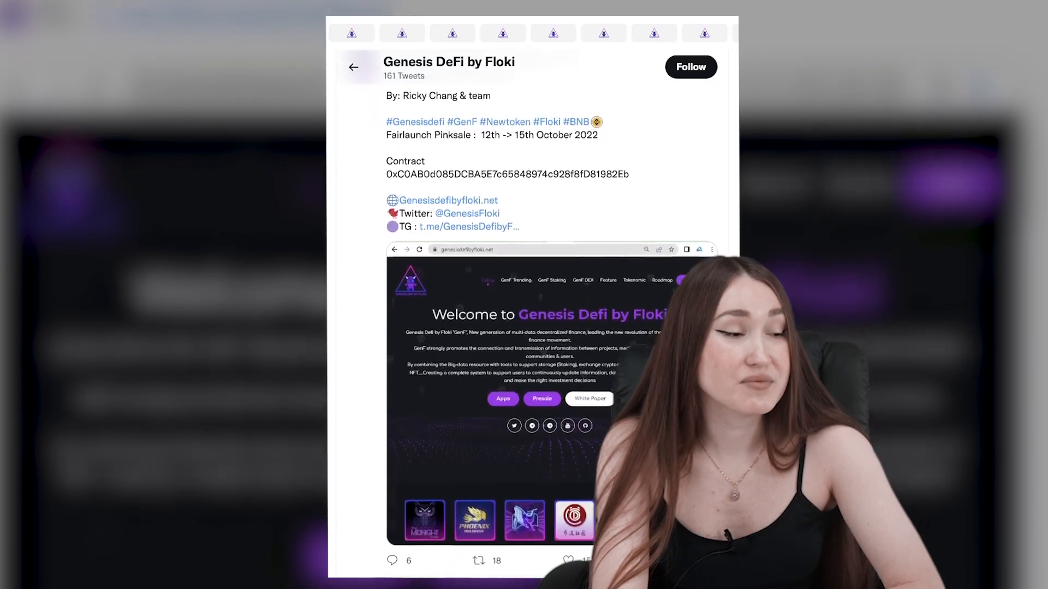
scroll("down", 3)
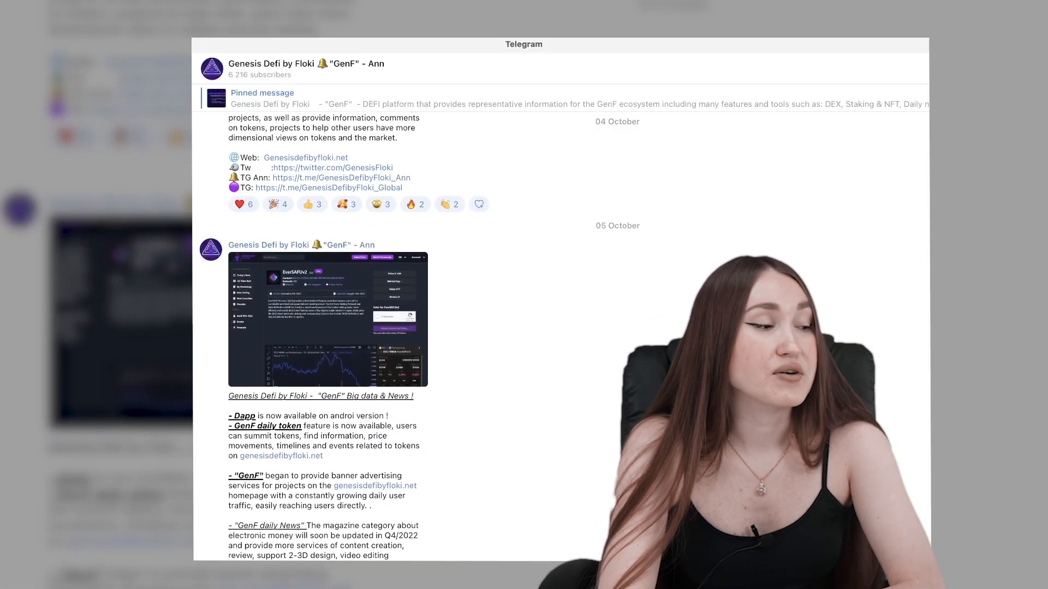
Scroll through the channel's 5–7 October posts down to the GenF Data & News update
scroll("down", 3)
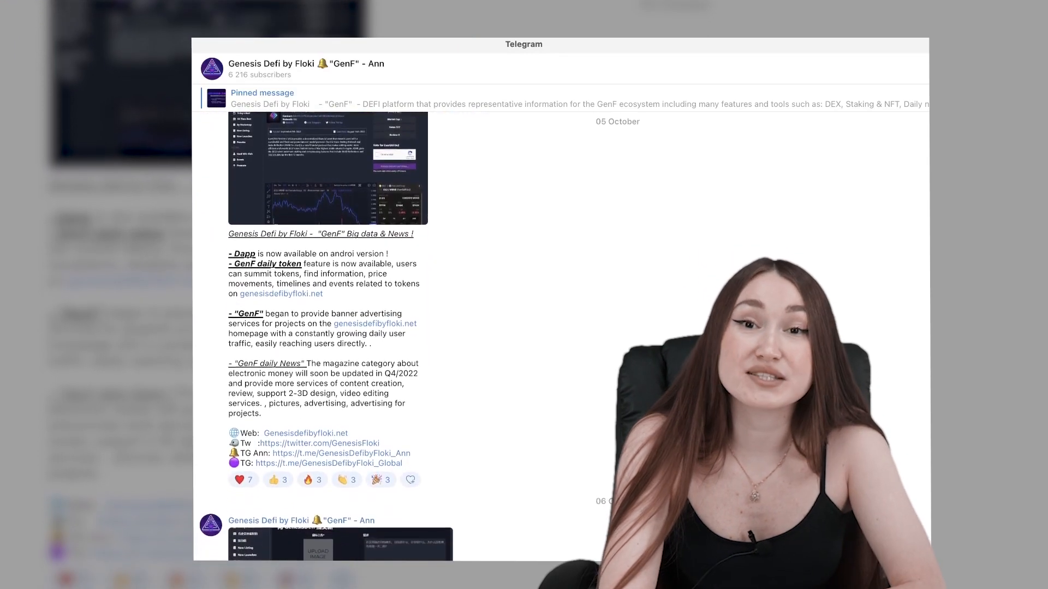
scroll("down", 3)
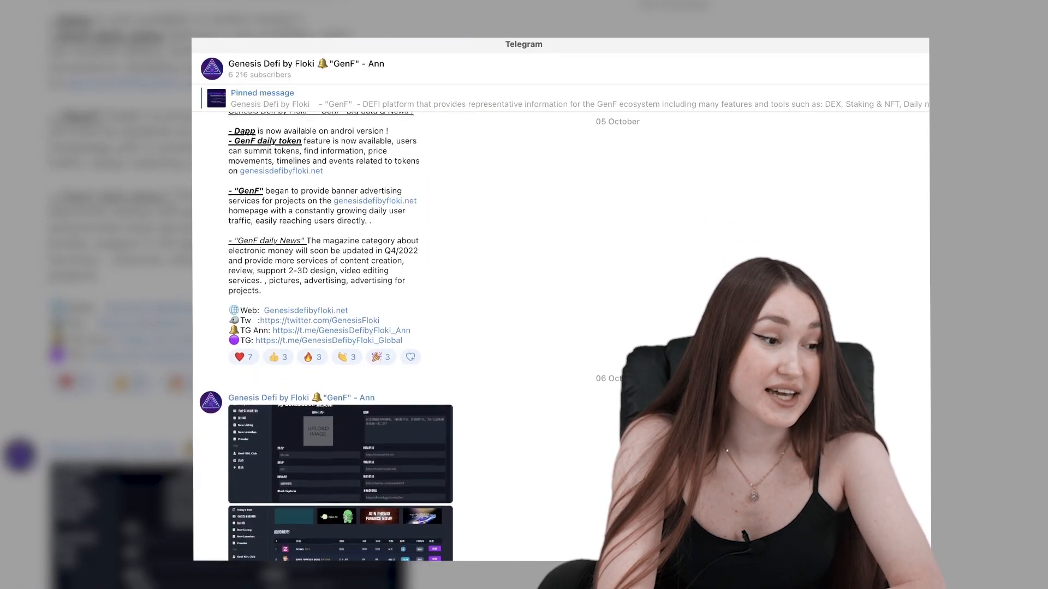
scroll("down", 3)
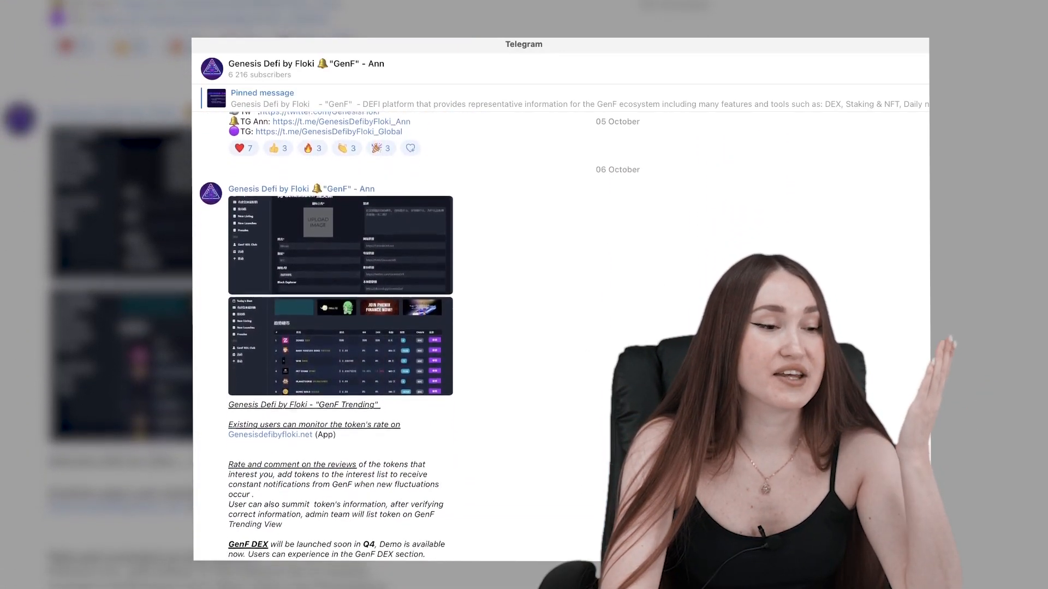
scroll("down", 3)
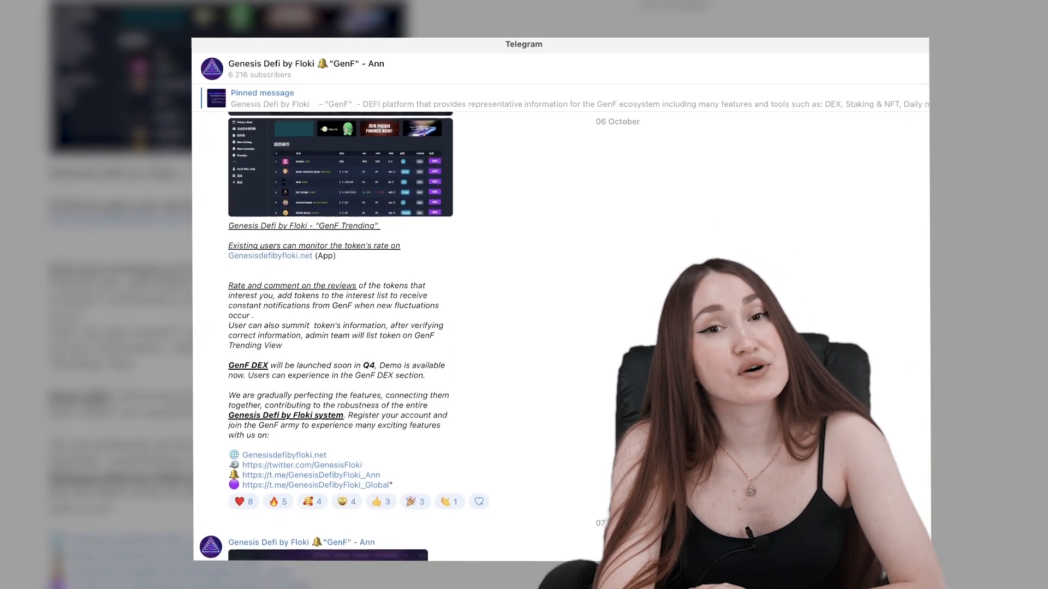
scroll("down", 3)
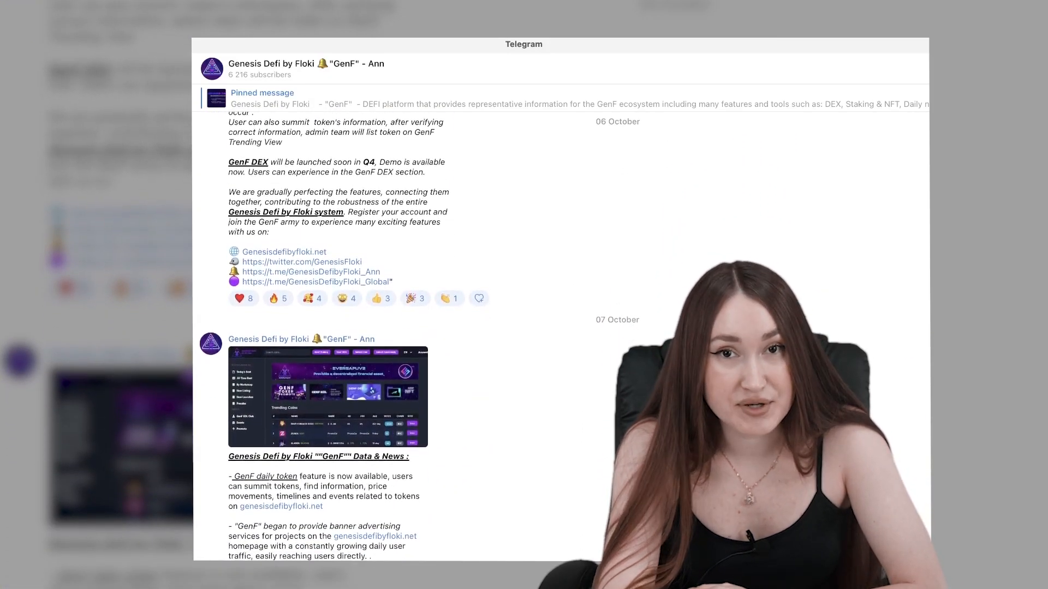
scroll("down", 3)
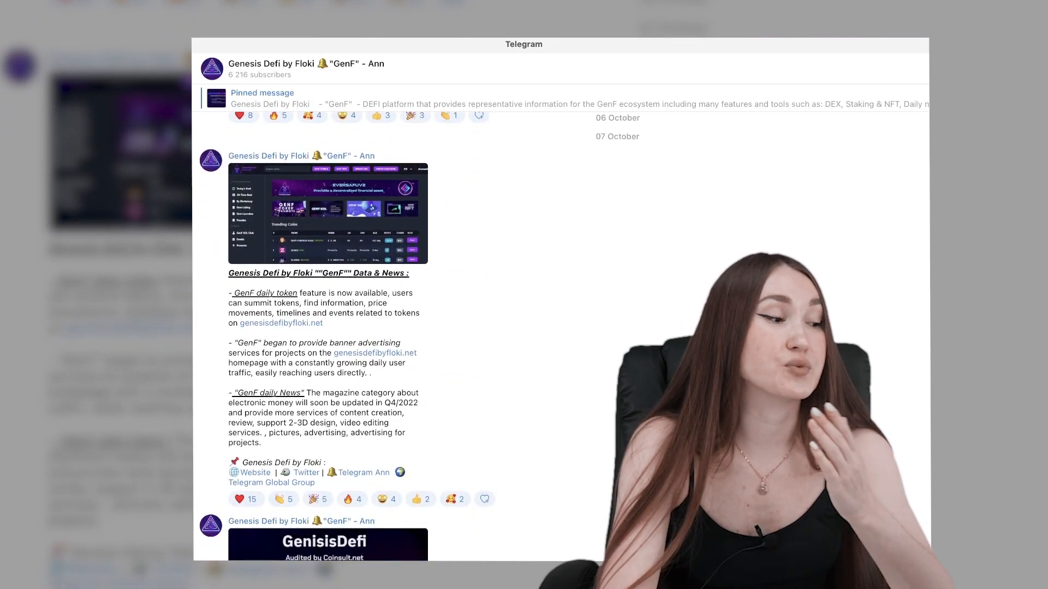